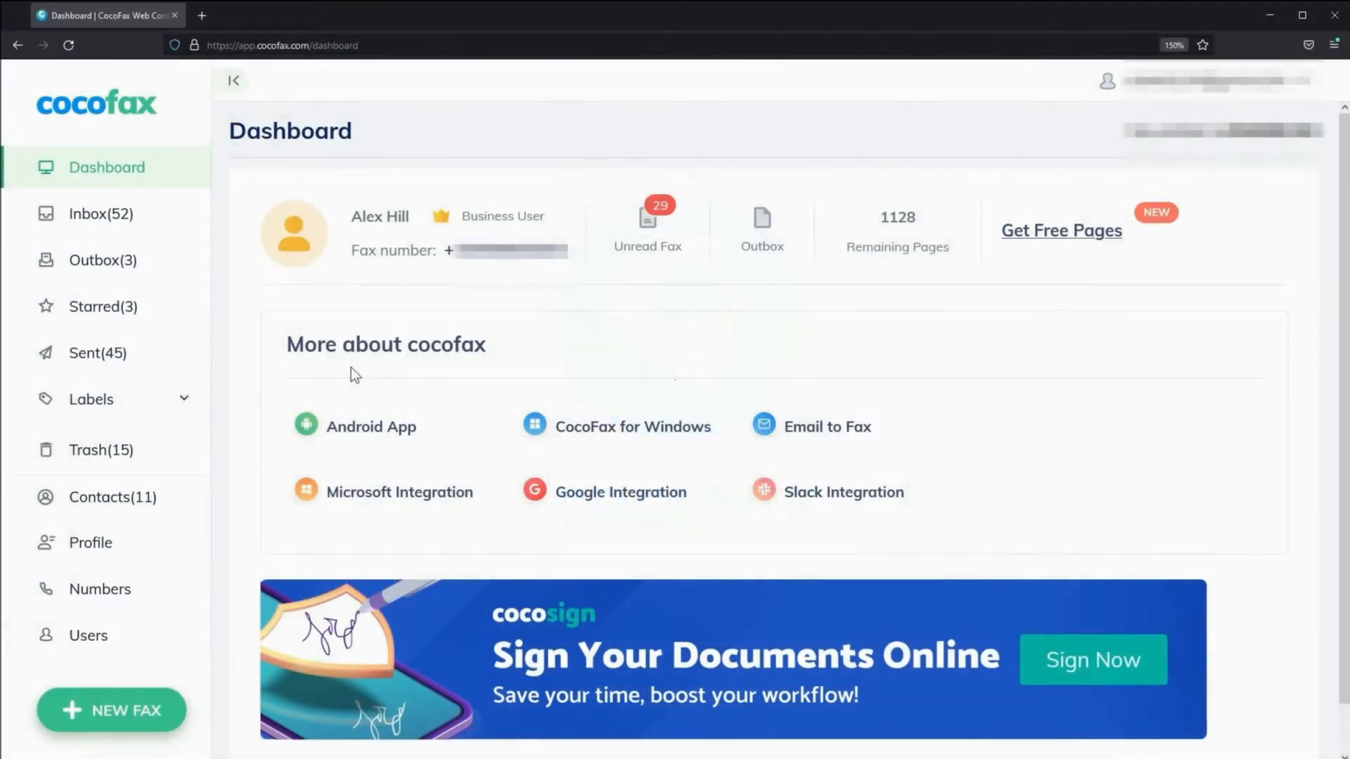
{"action": "mouse_move", "coordinate": [123, 729]}
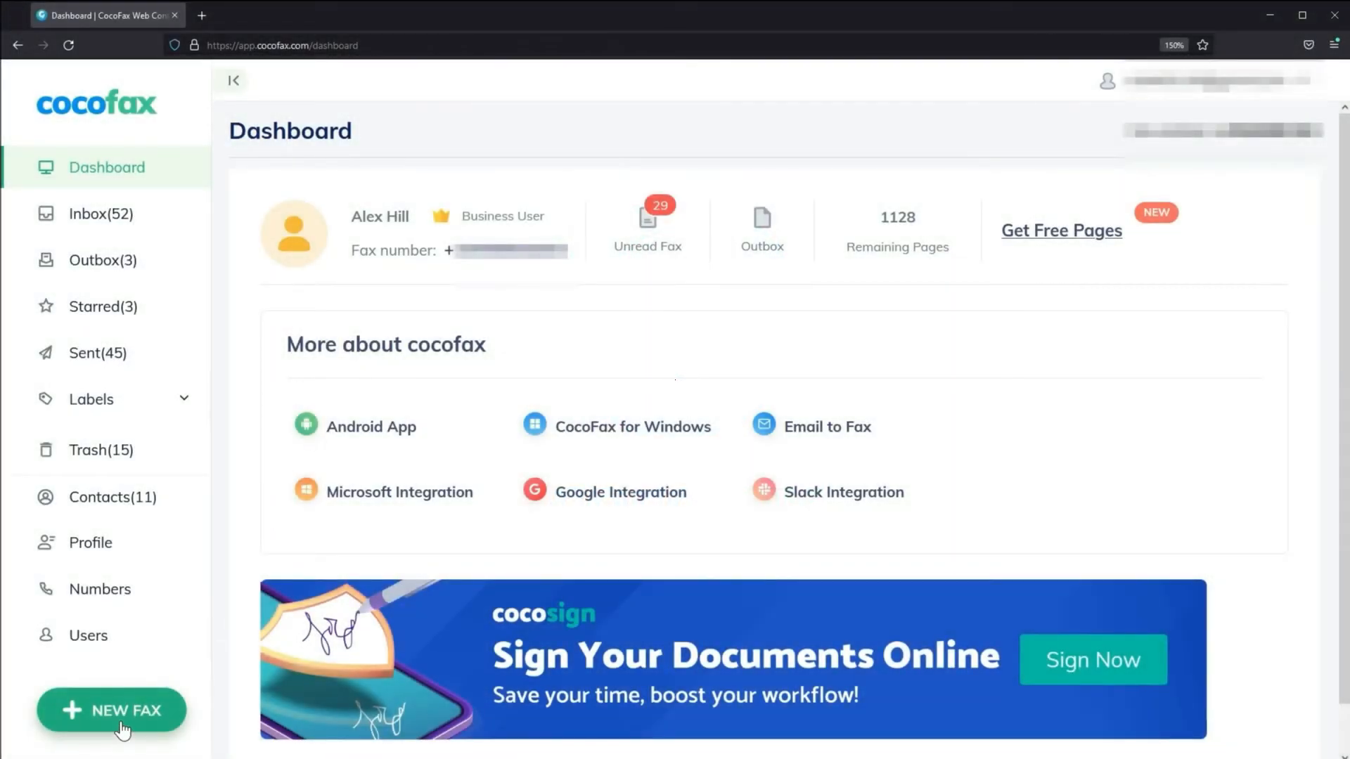
Step: Begin a new fax with the NEW FAX button on the dashboard sidebar
{"action": "left_click", "coordinate": [112, 710]}
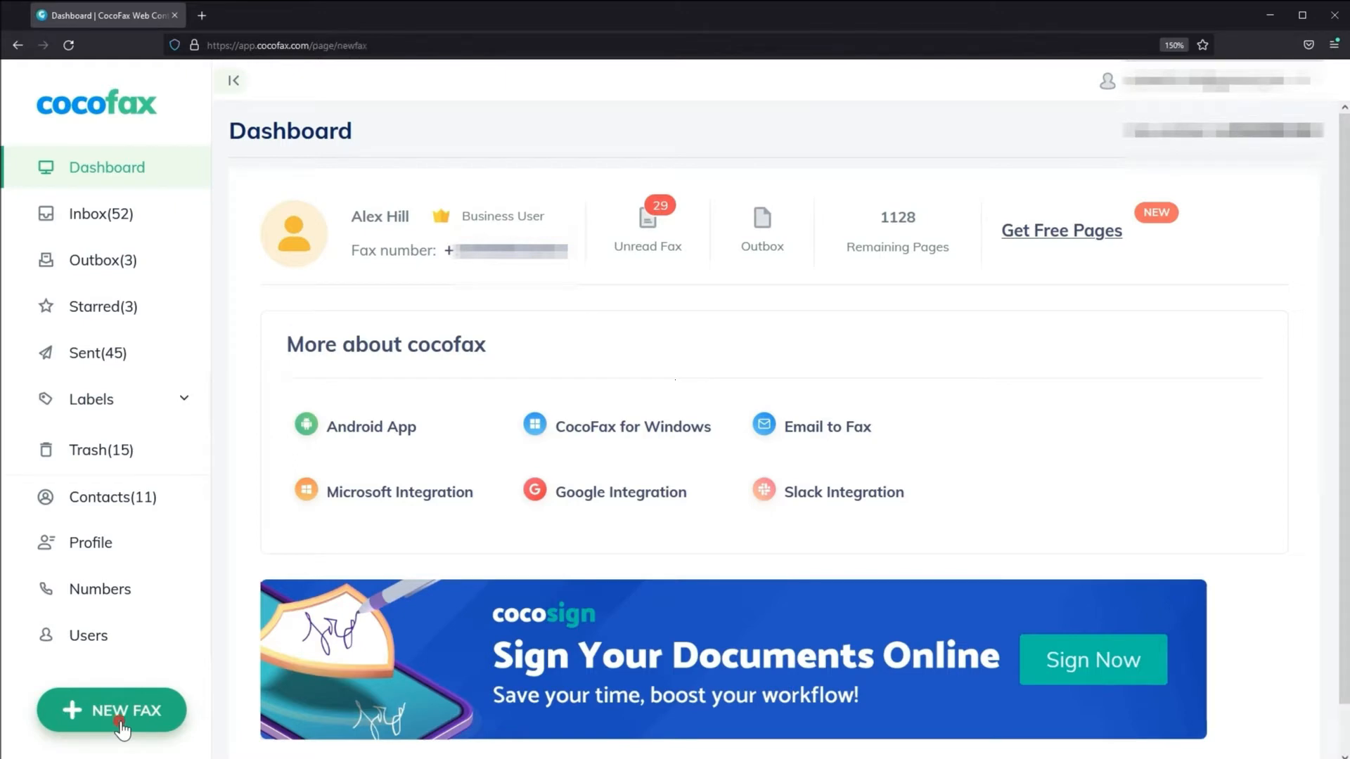
Step: Load the Send Fax form and show the recipient fax number format guidance
{"action": "left_click", "coordinate": [111, 710]}
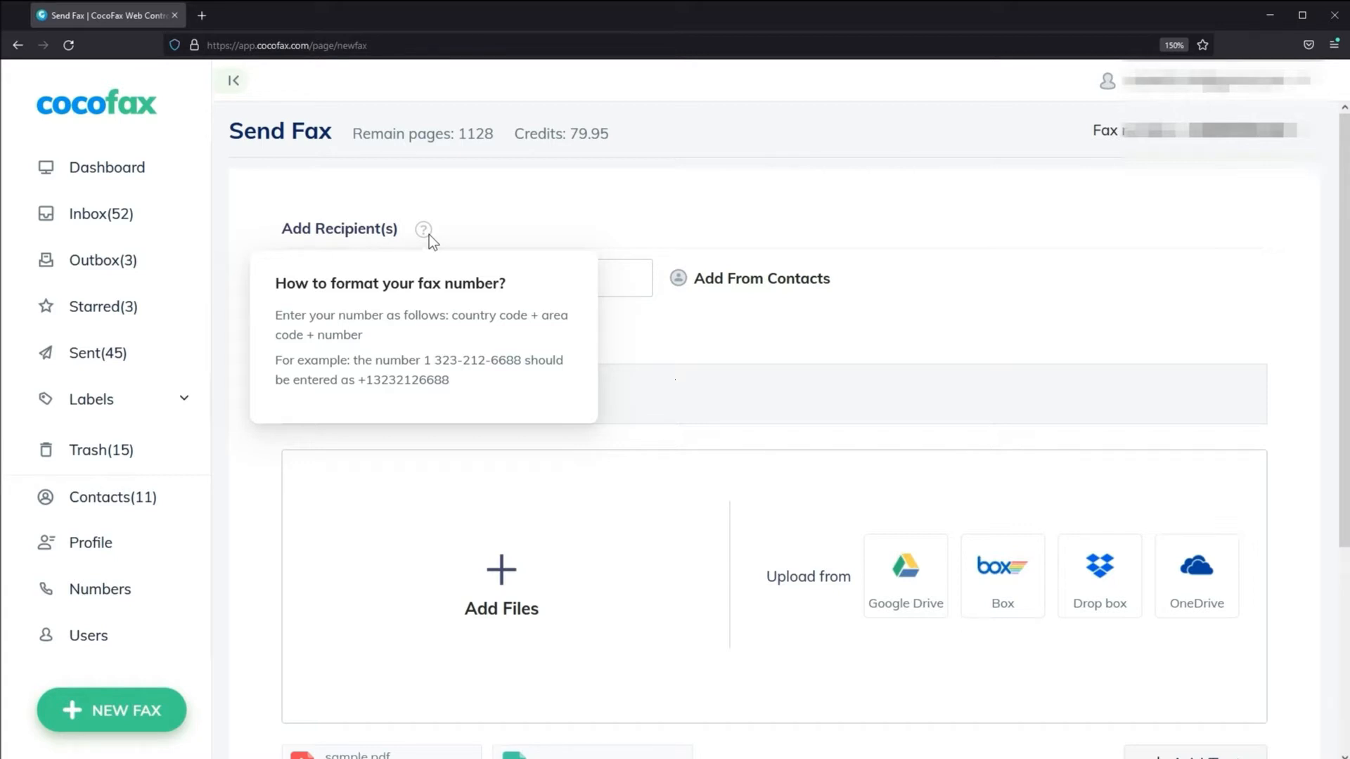
{"action": "mouse_move", "coordinate": [423, 360]}
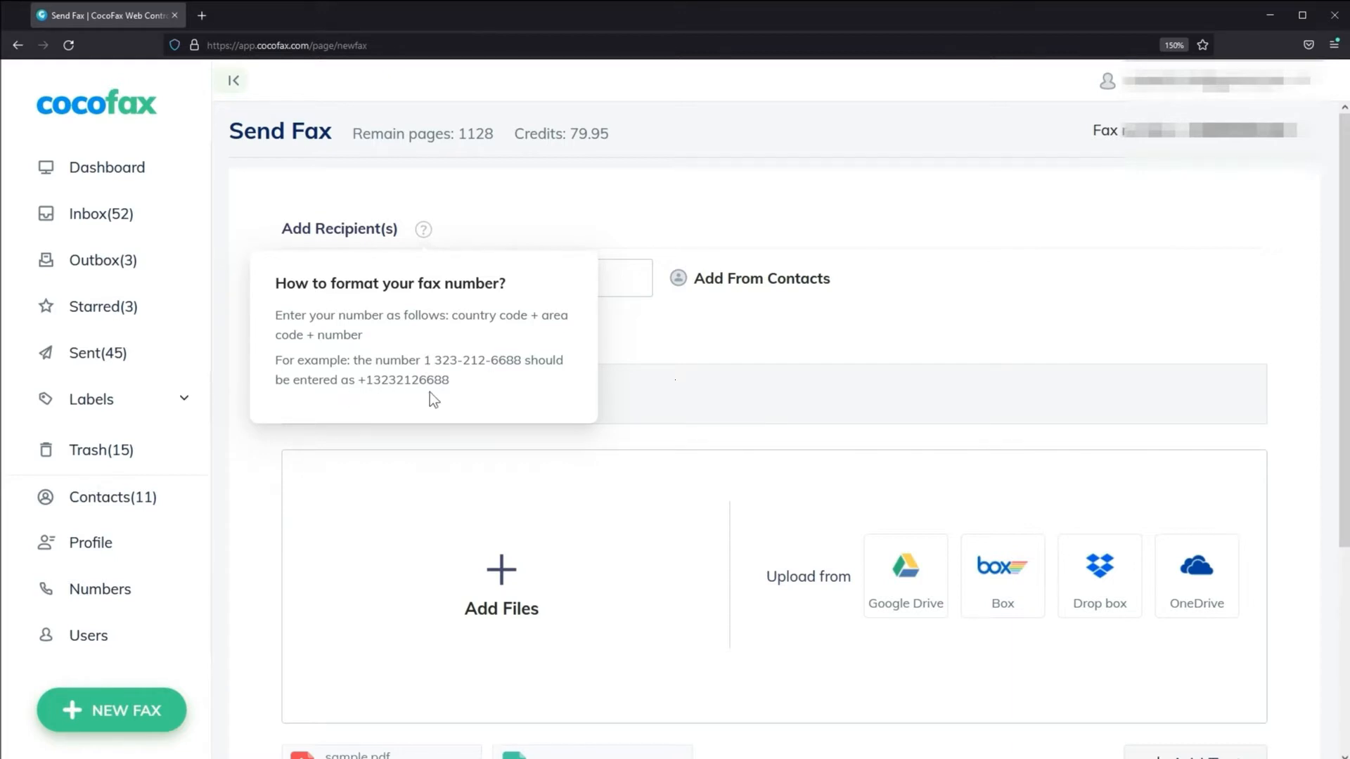
Step: Add the prod contact group as the fax's recipients
{"action": "left_click", "coordinate": [760, 279]}
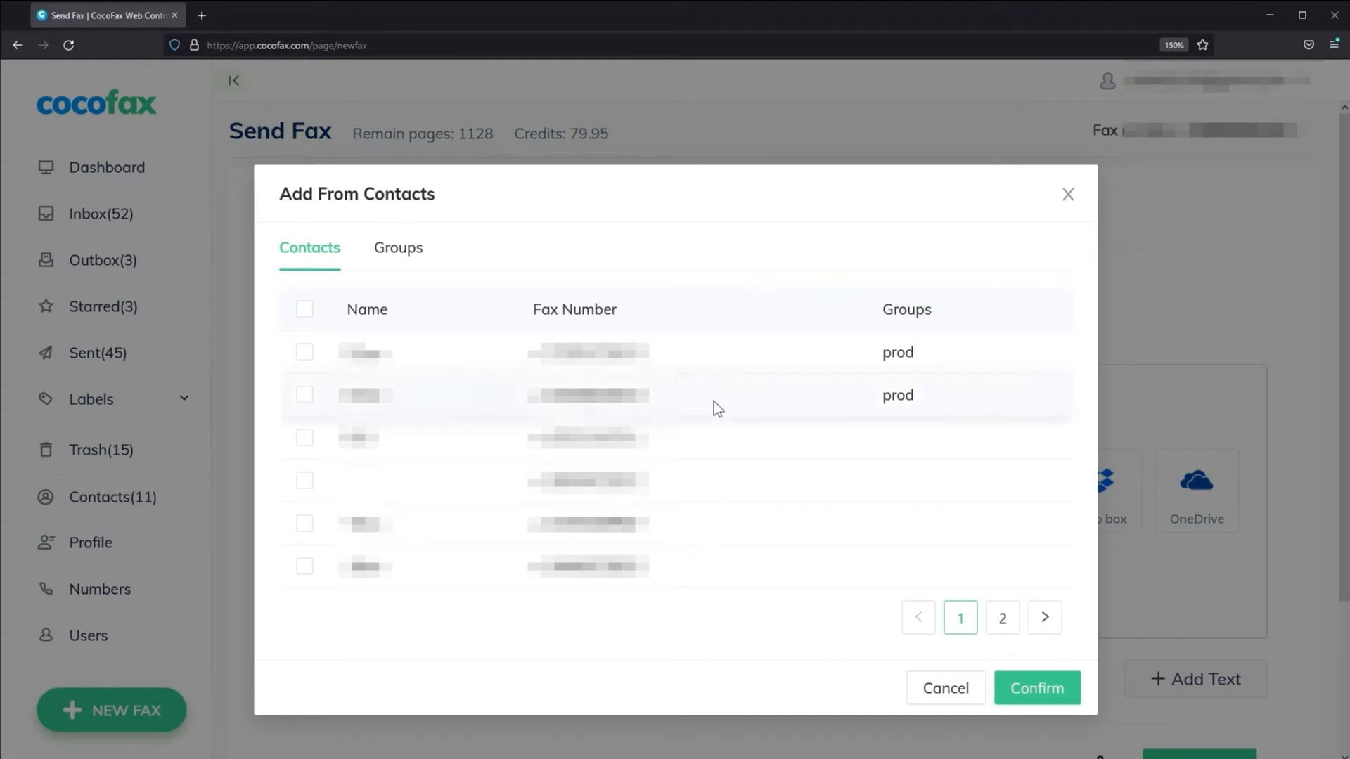
{"action": "mouse_move", "coordinate": [411, 268]}
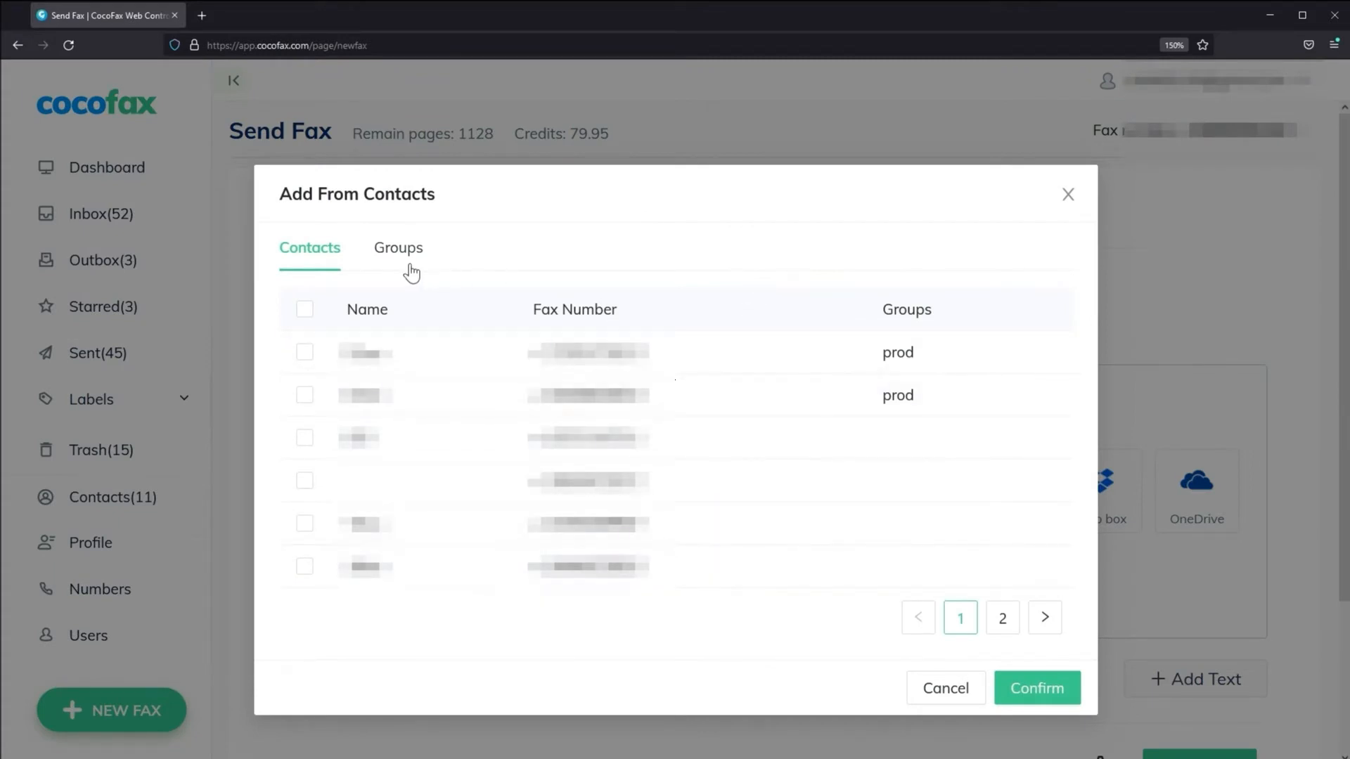
{"action": "left_click", "coordinate": [398, 248]}
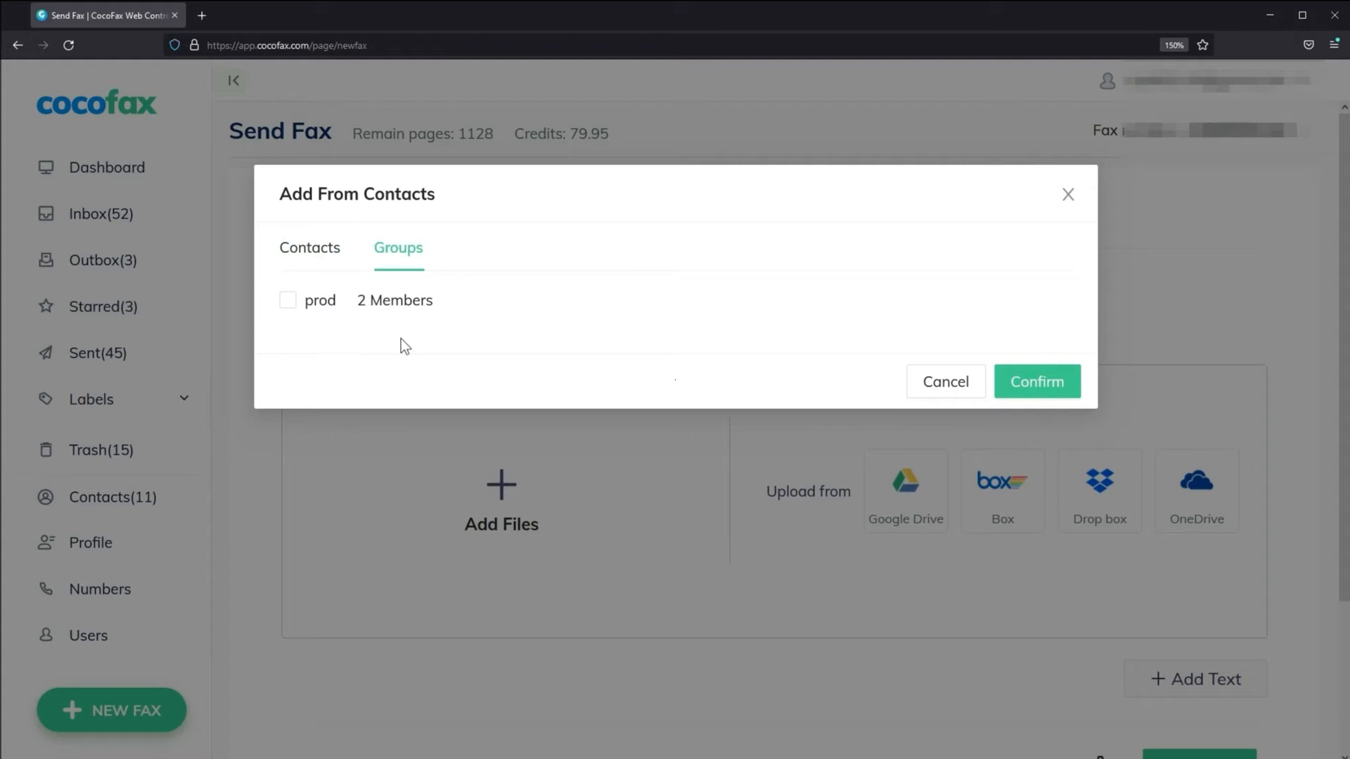
{"action": "left_click", "coordinate": [1035, 381]}
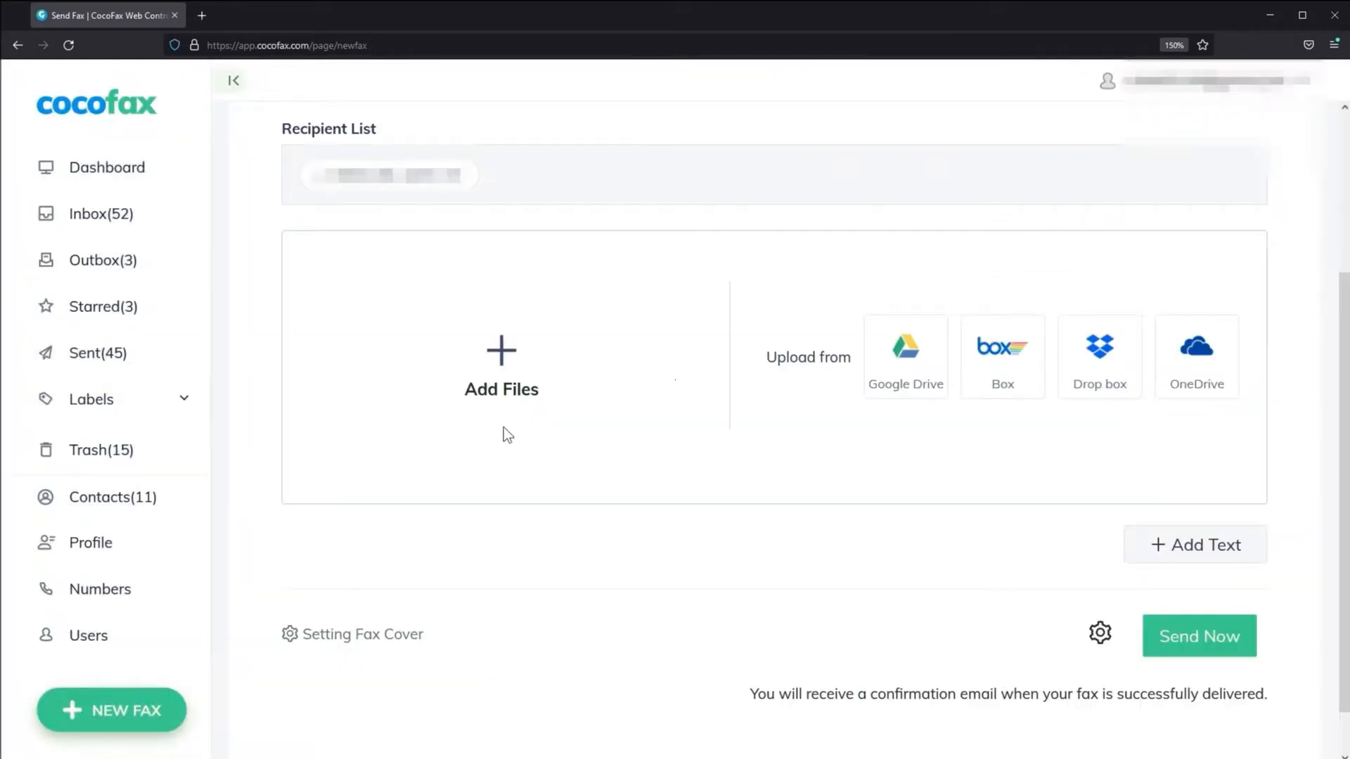
{"action": "mouse_move", "coordinate": [502, 370]}
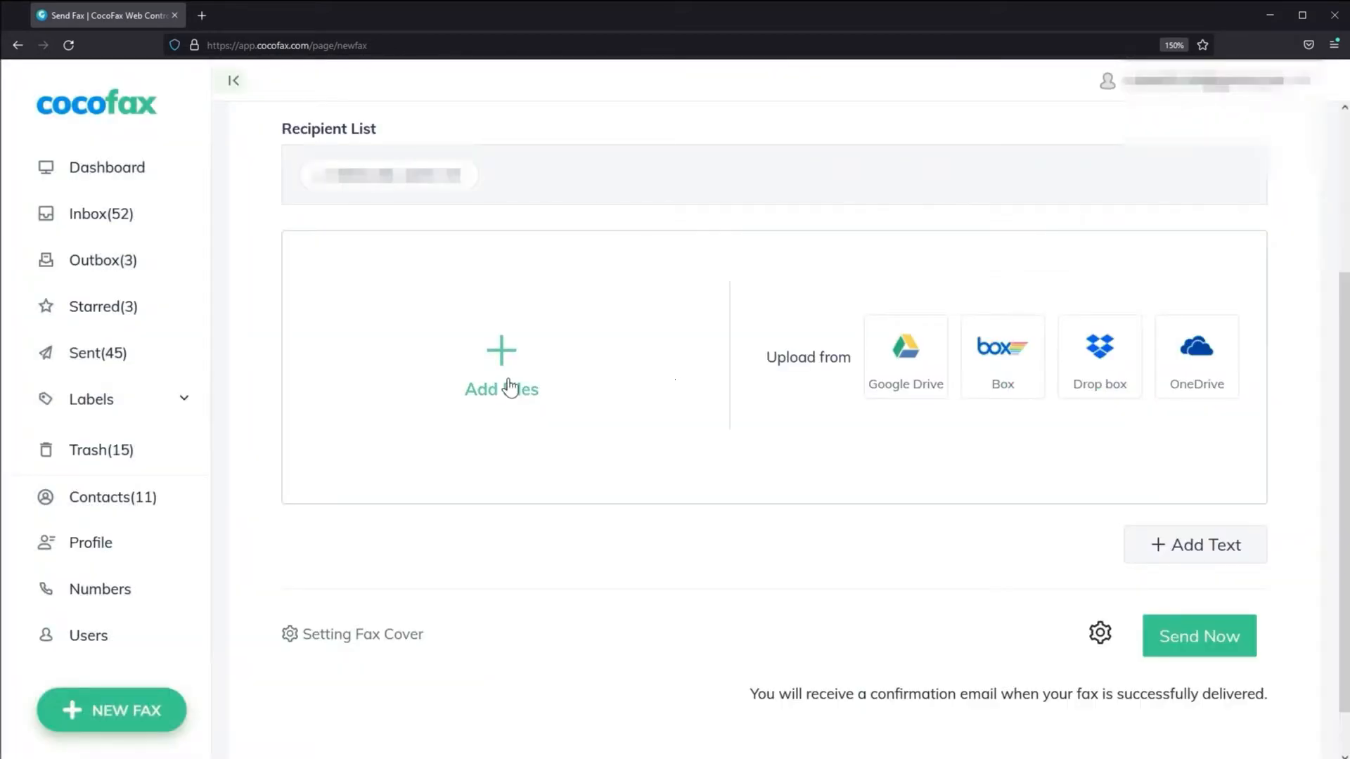
{"action": "mouse_move", "coordinate": [509, 418]}
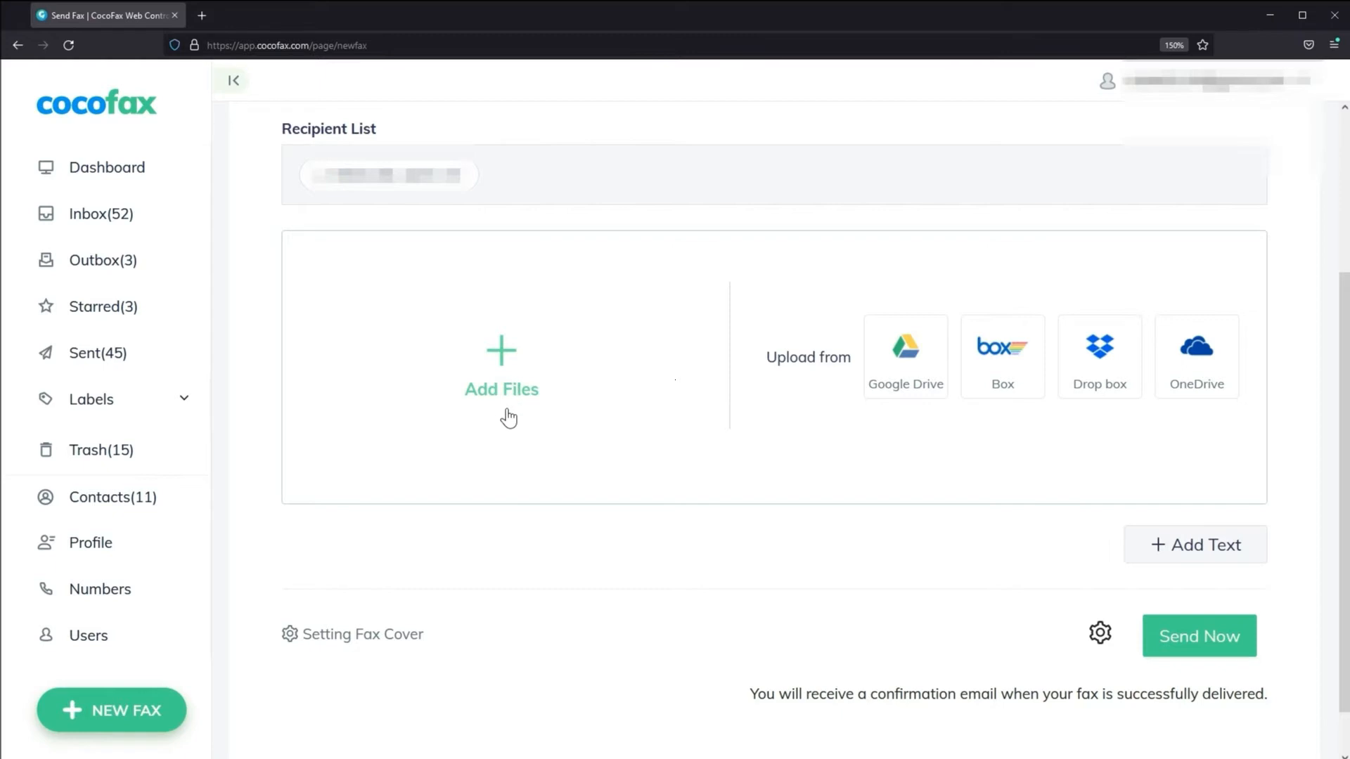
{"action": "mouse_move", "coordinate": [807, 411]}
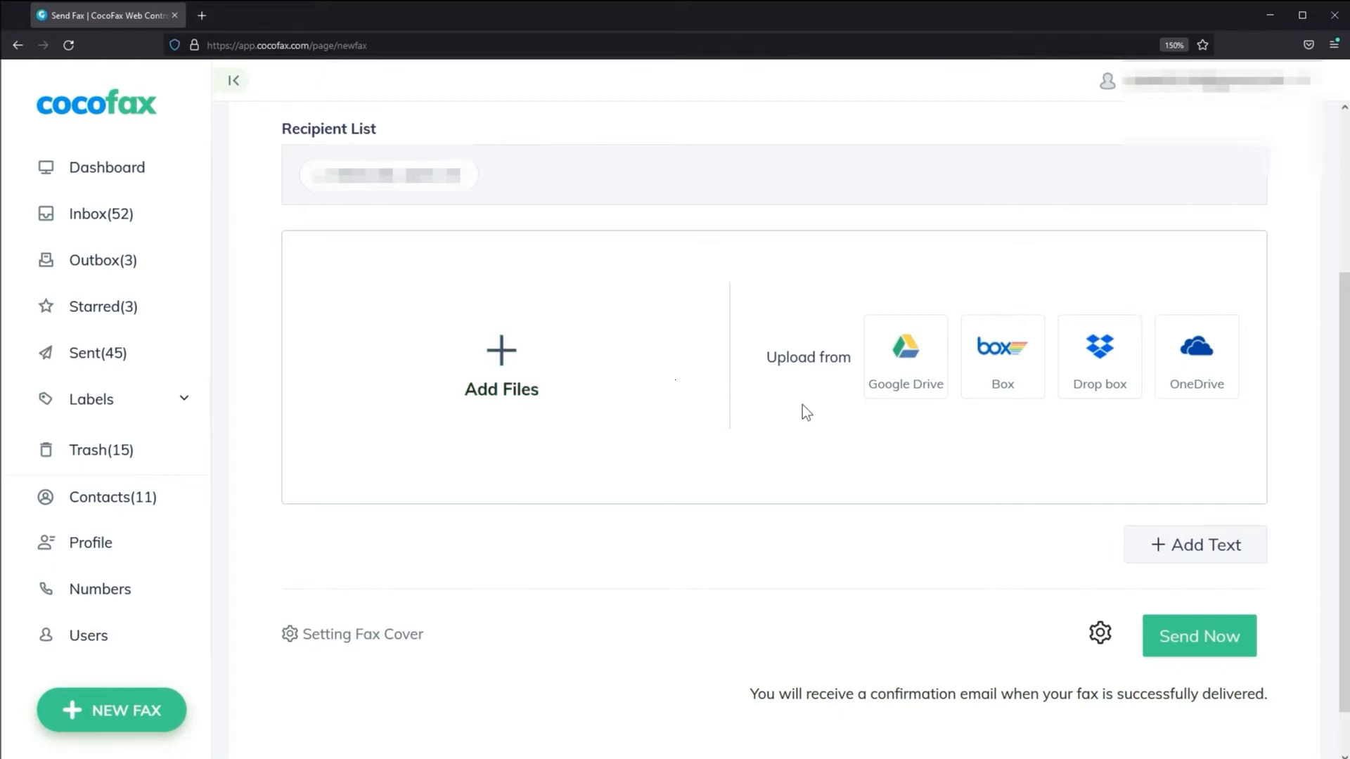
{"action": "mouse_move", "coordinate": [1082, 417]}
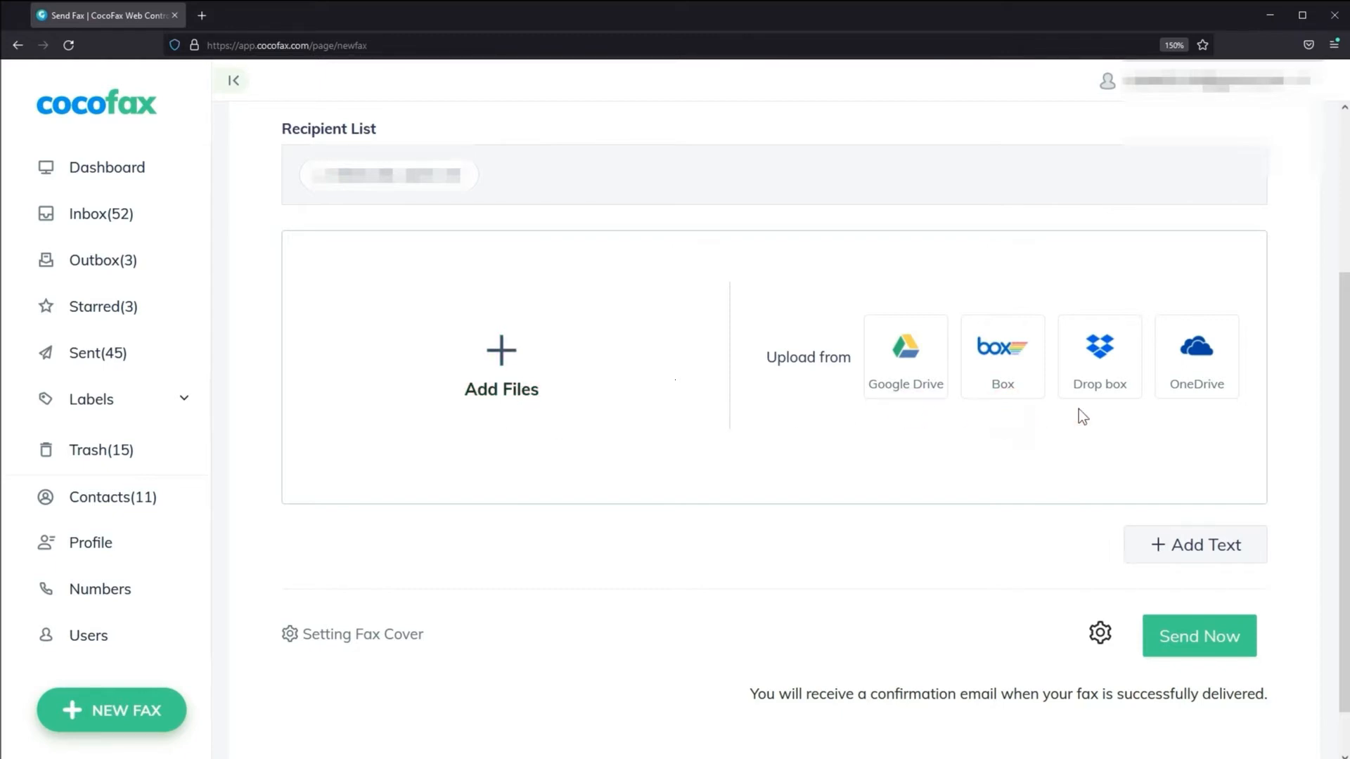
{"action": "mouse_move", "coordinate": [368, 645]}
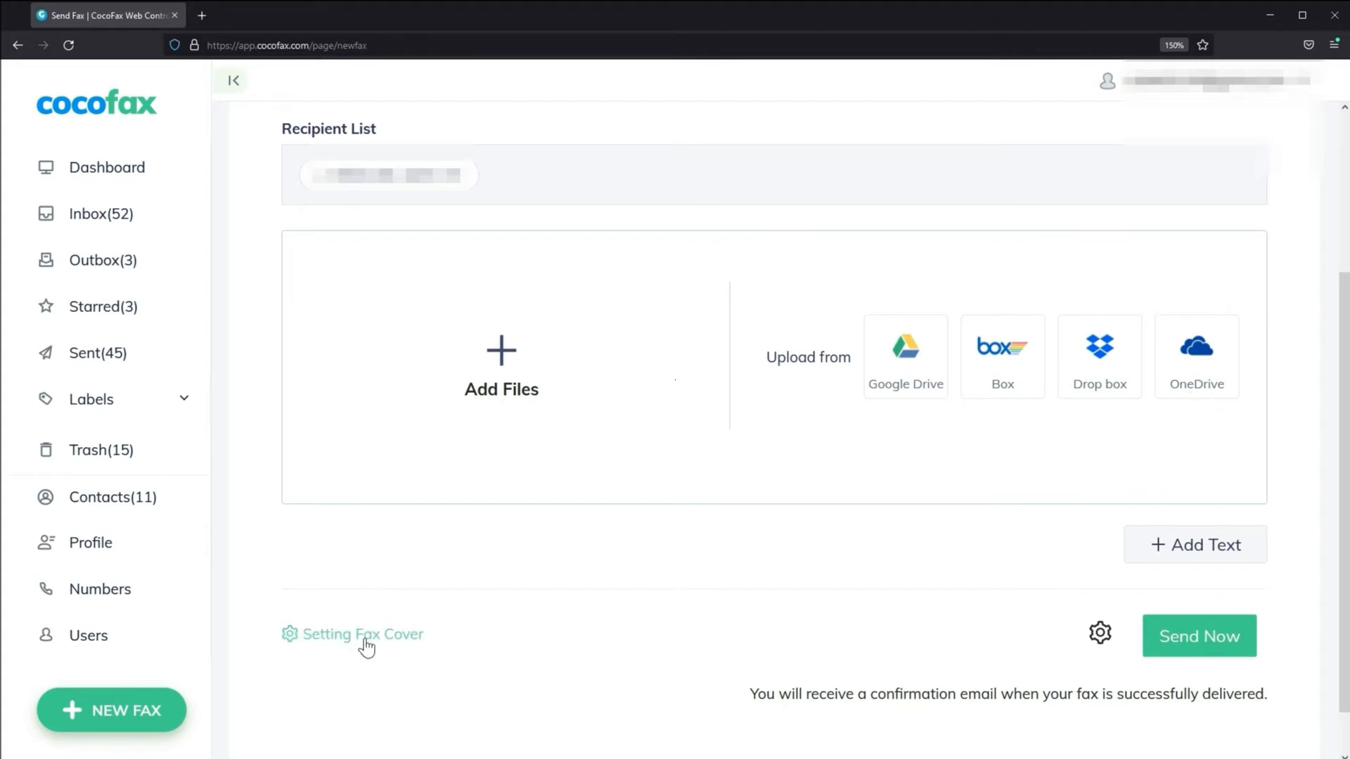
Step: Confirm fax cover template 03 and add a text page reading 'test'
{"action": "left_click", "coordinate": [363, 634]}
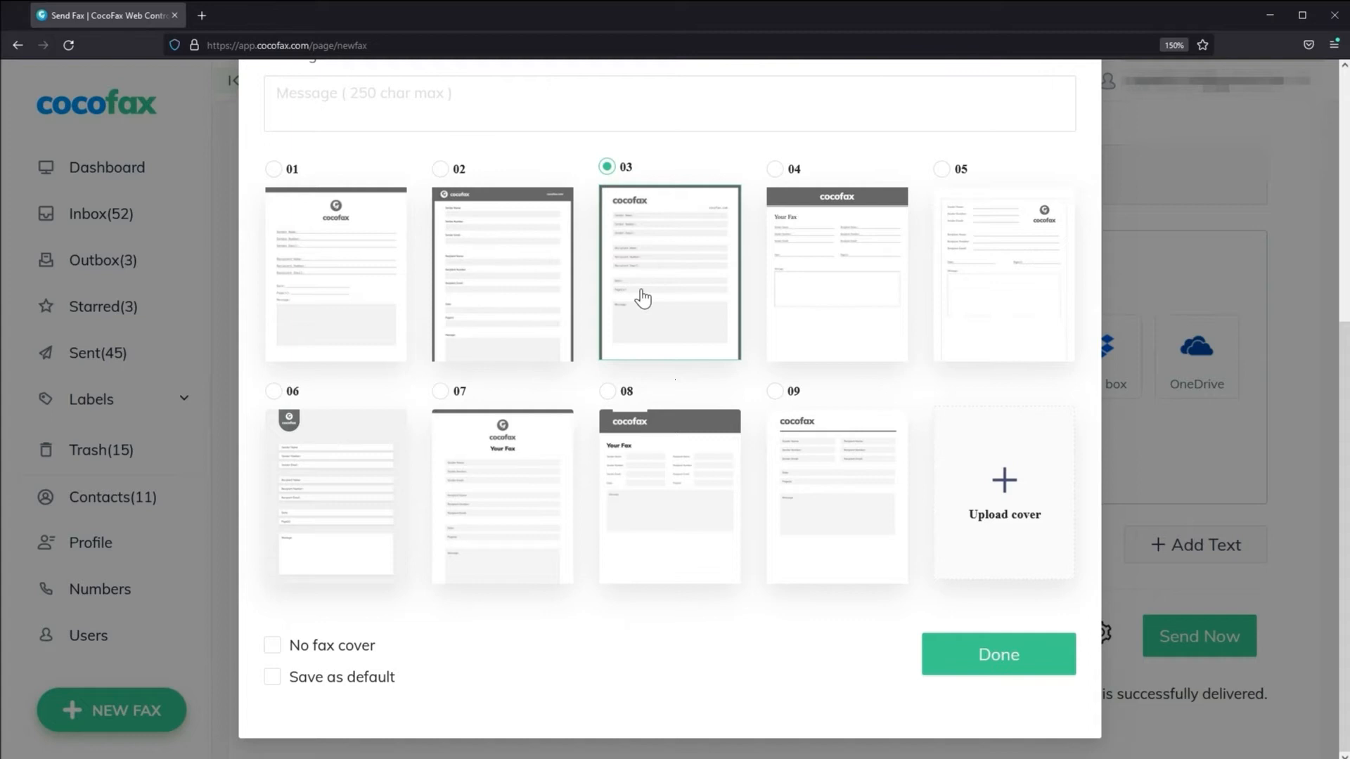
{"action": "mouse_move", "coordinate": [655, 622]}
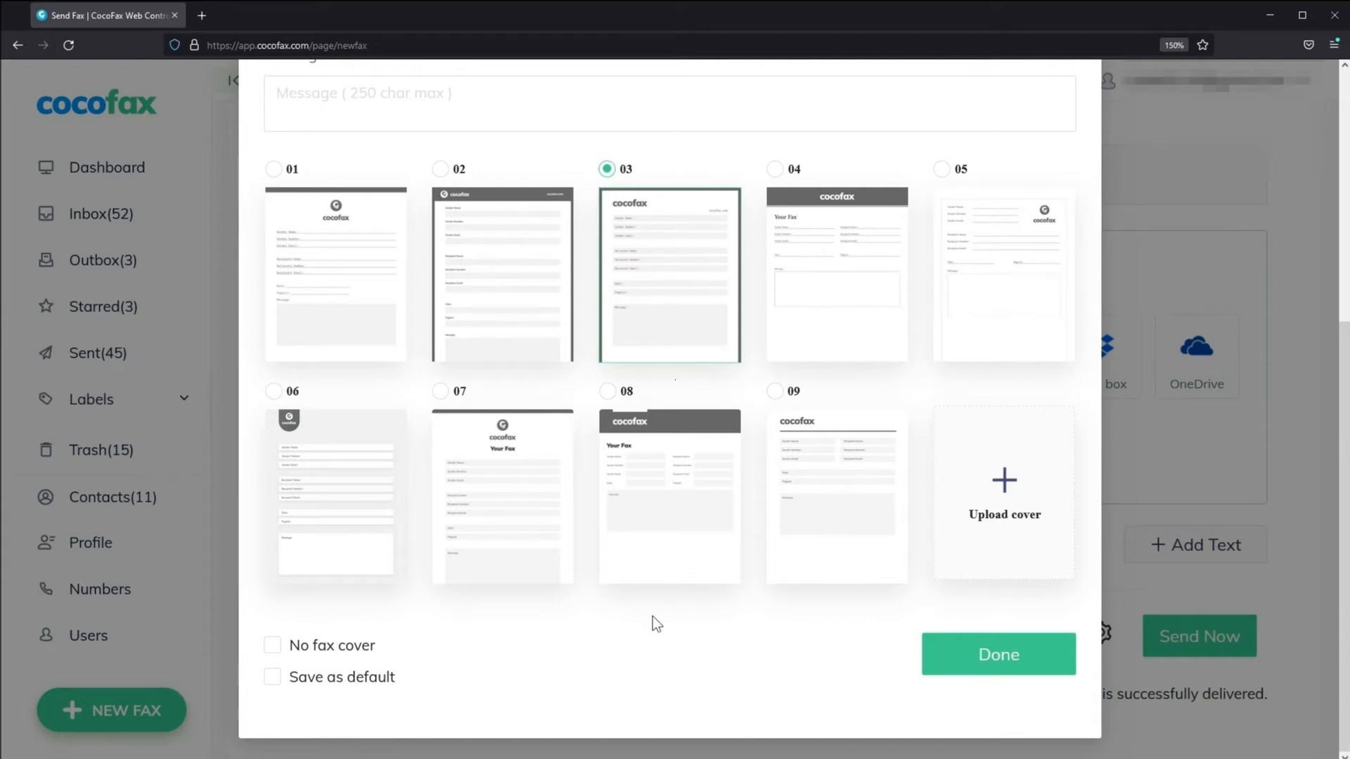
{"action": "mouse_move", "coordinate": [786, 660]}
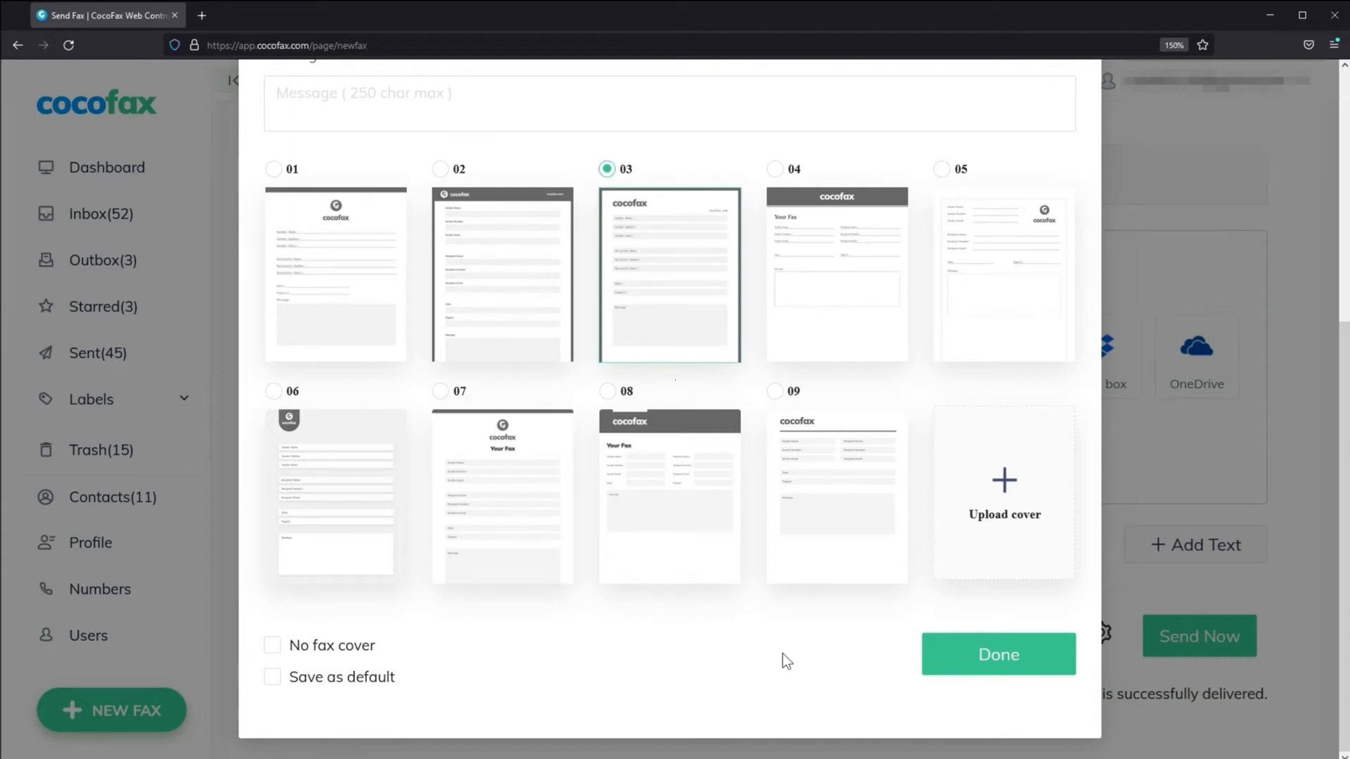
{"action": "left_click", "coordinate": [996, 655]}
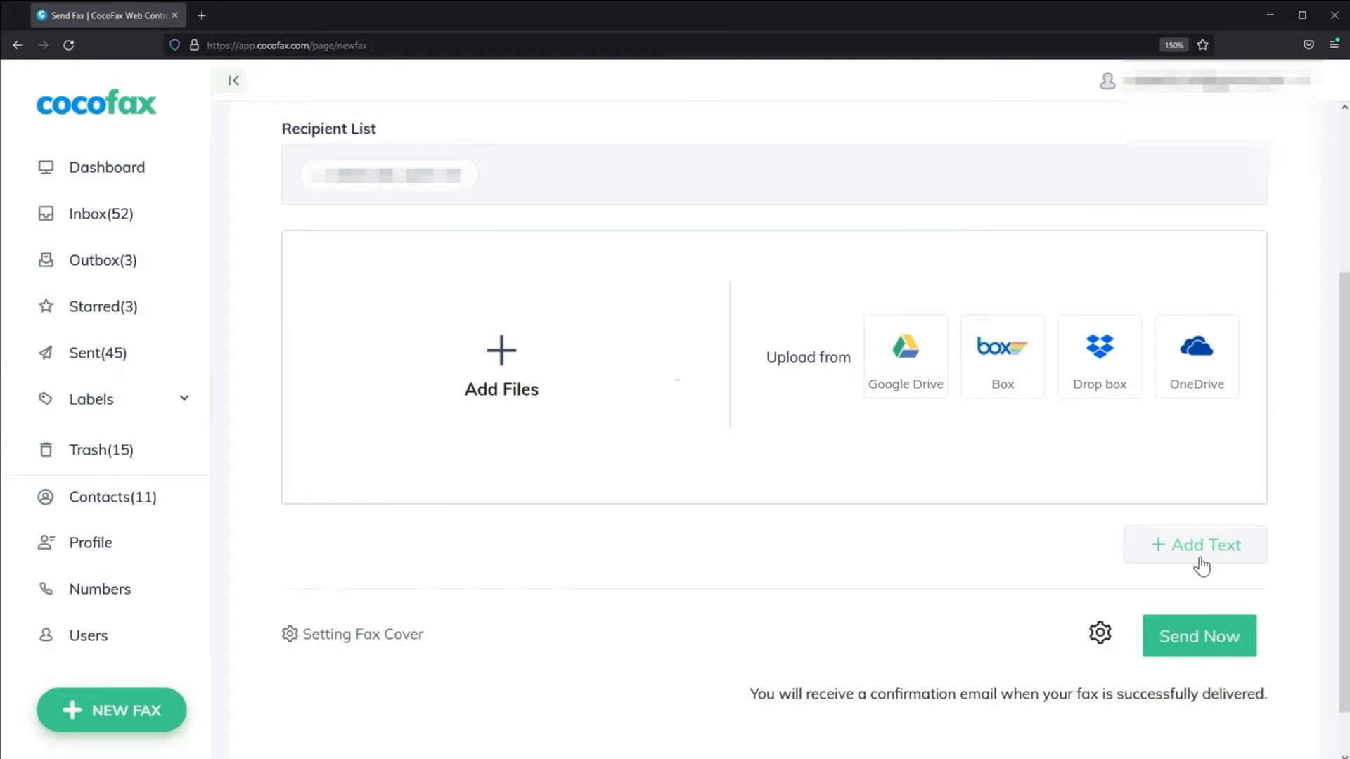
{"action": "left_click", "coordinate": [1195, 545]}
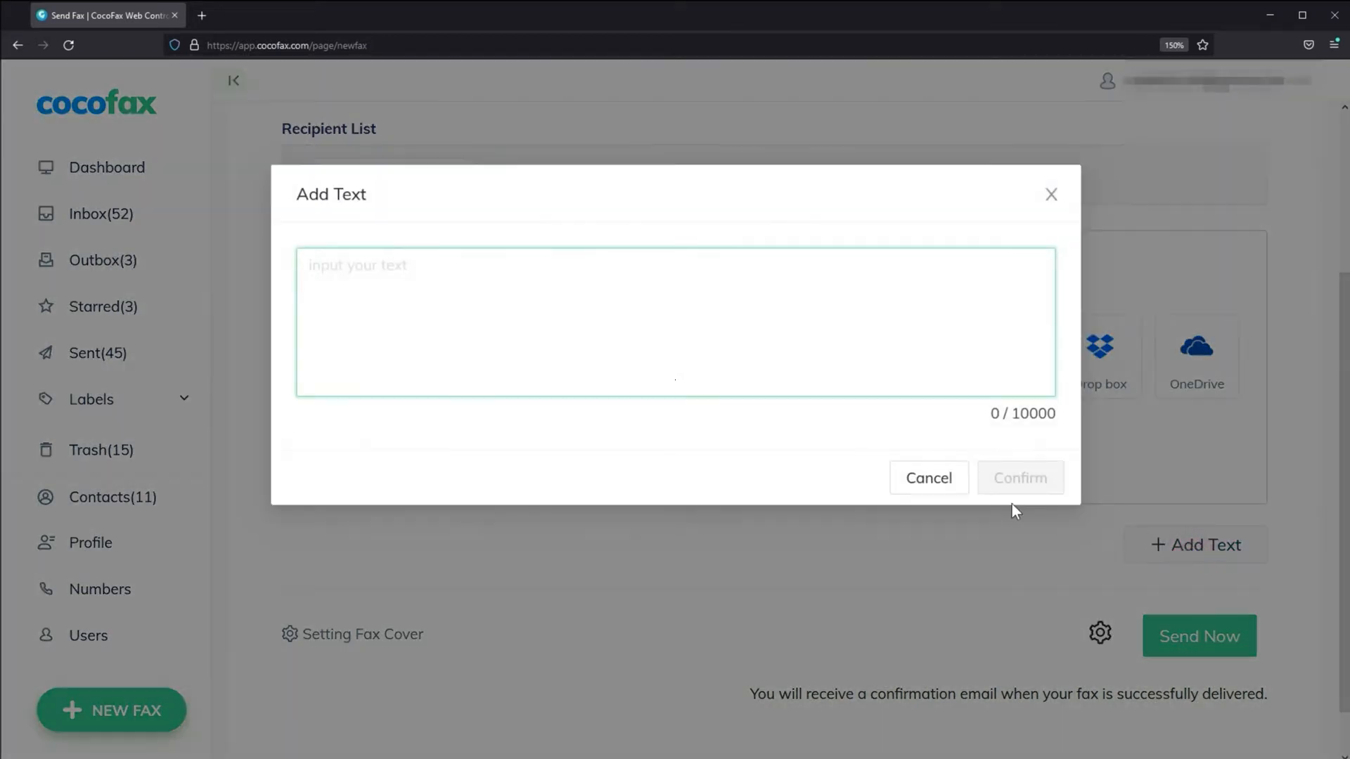
{"action": "mouse_move", "coordinate": [409, 270]}
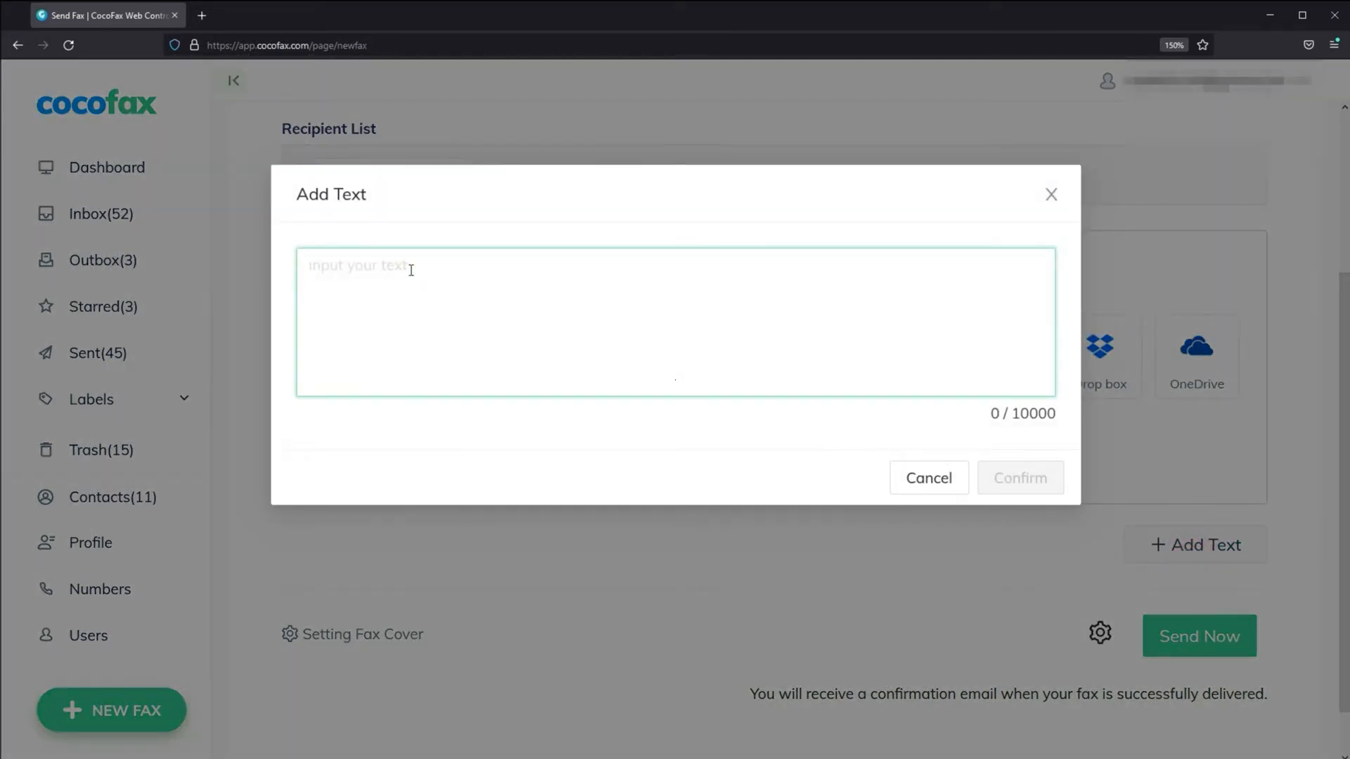
{"action": "left_click", "coordinate": [1019, 478]}
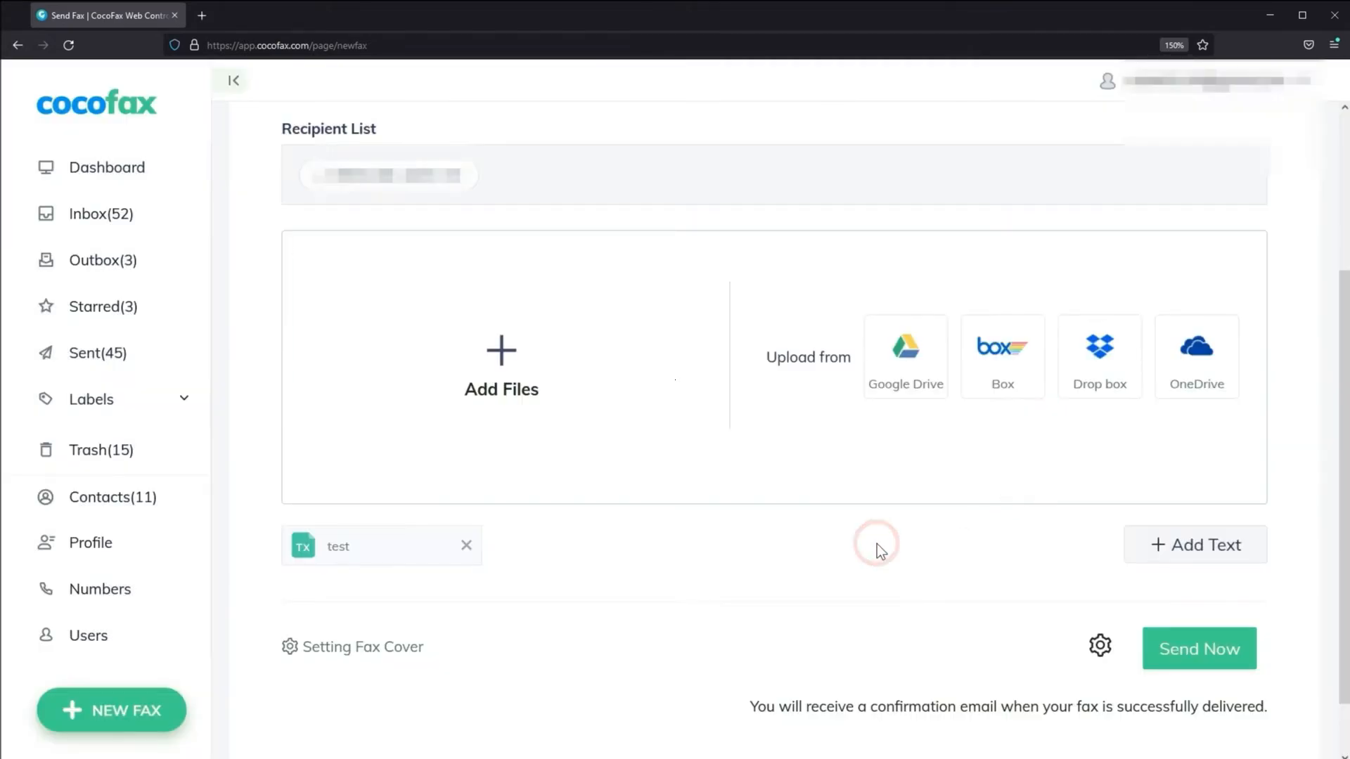
Step: Show fax delivery settings with retry after failure enabled and standard resolution
{"action": "left_click", "coordinate": [1099, 646]}
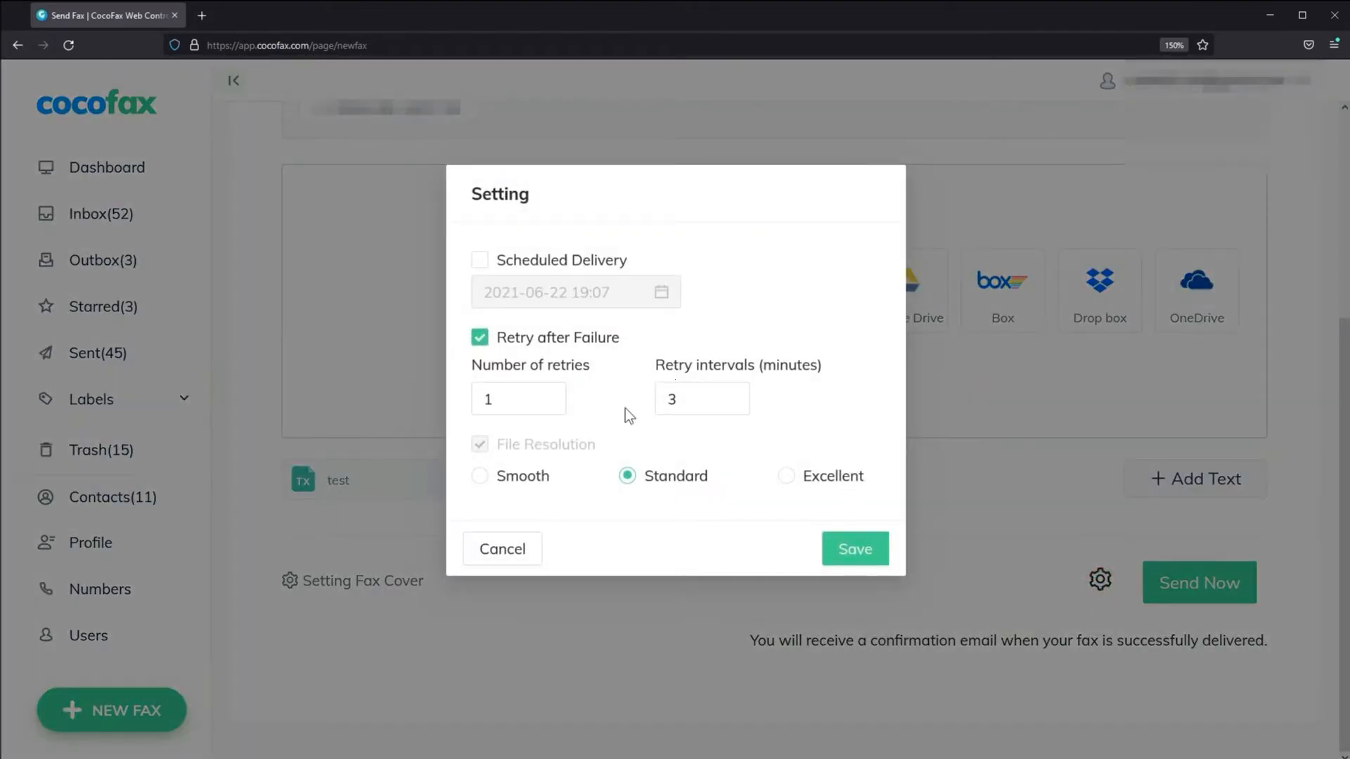
{"action": "mouse_move", "coordinate": [517, 353]}
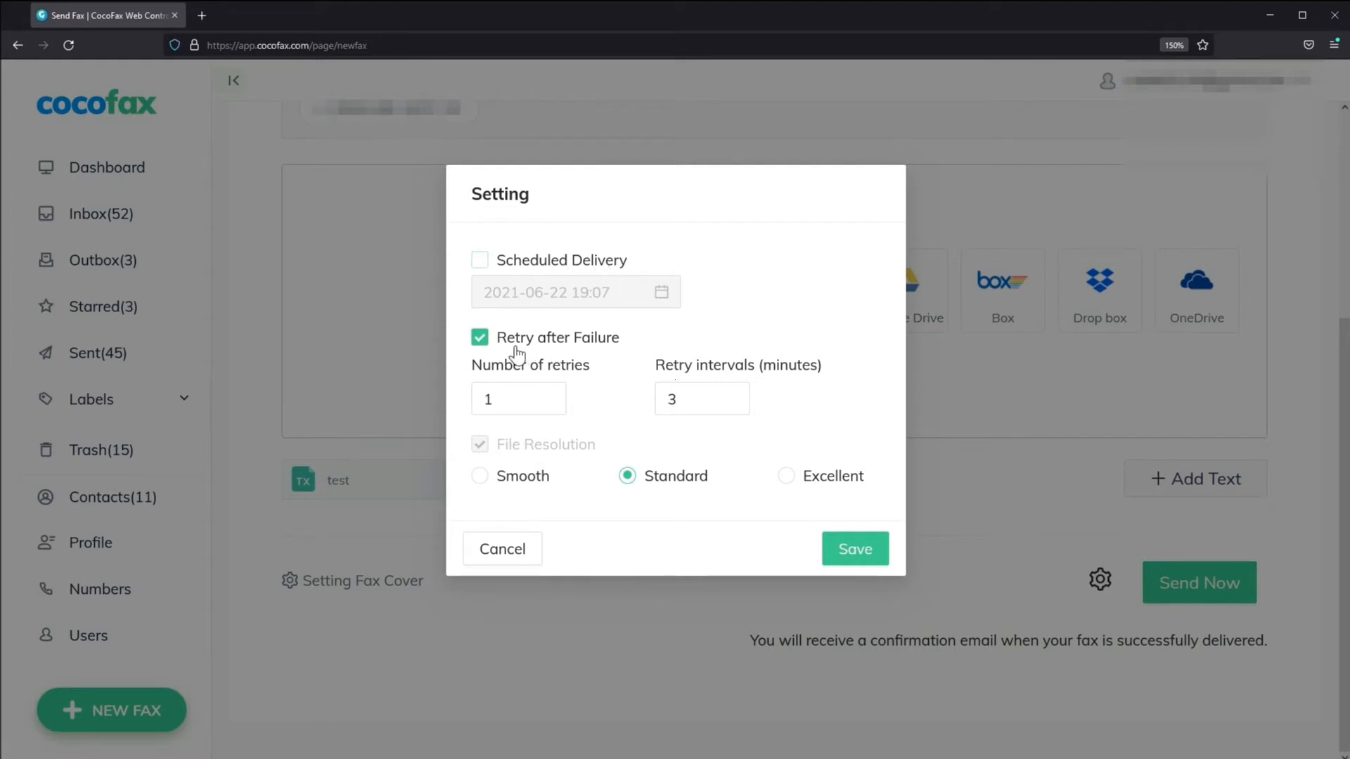
{"action": "mouse_move", "coordinate": [731, 385]}
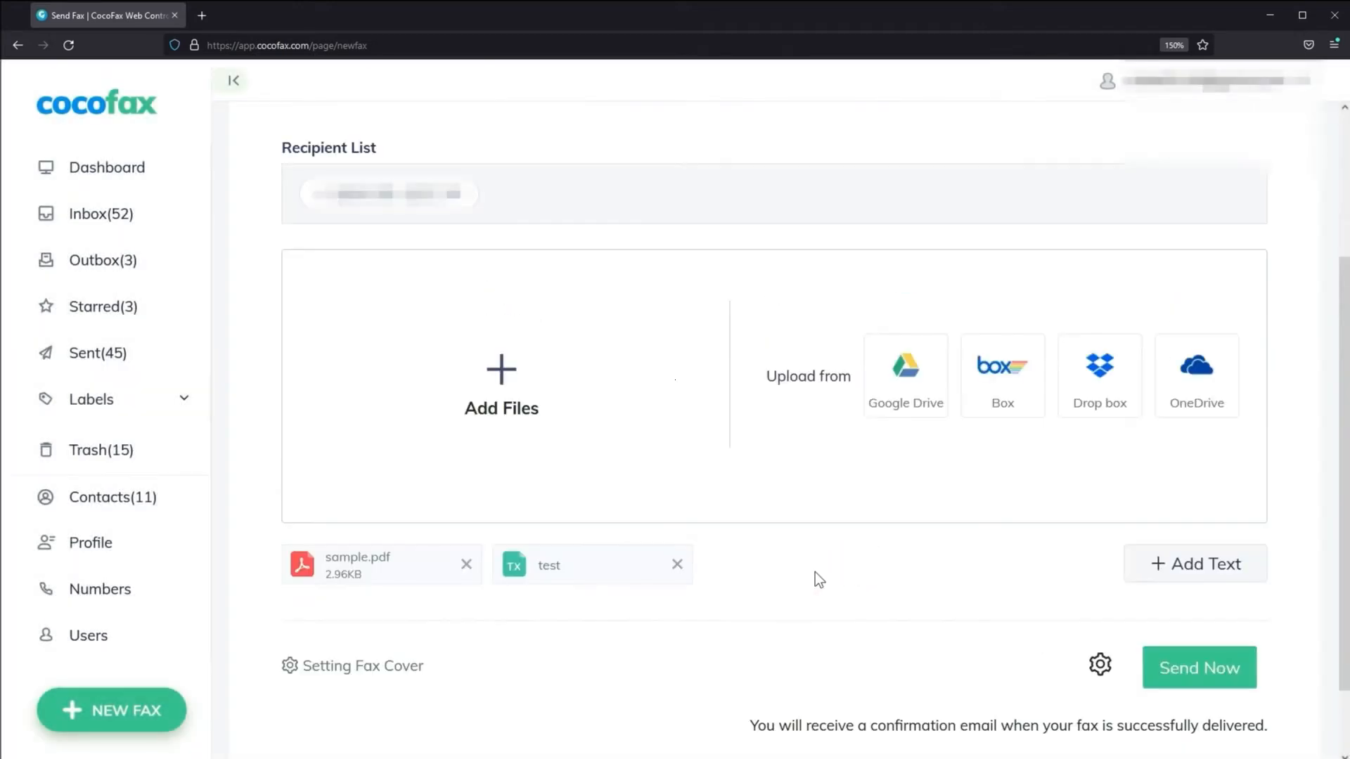
{"action": "mouse_move", "coordinate": [801, 576]}
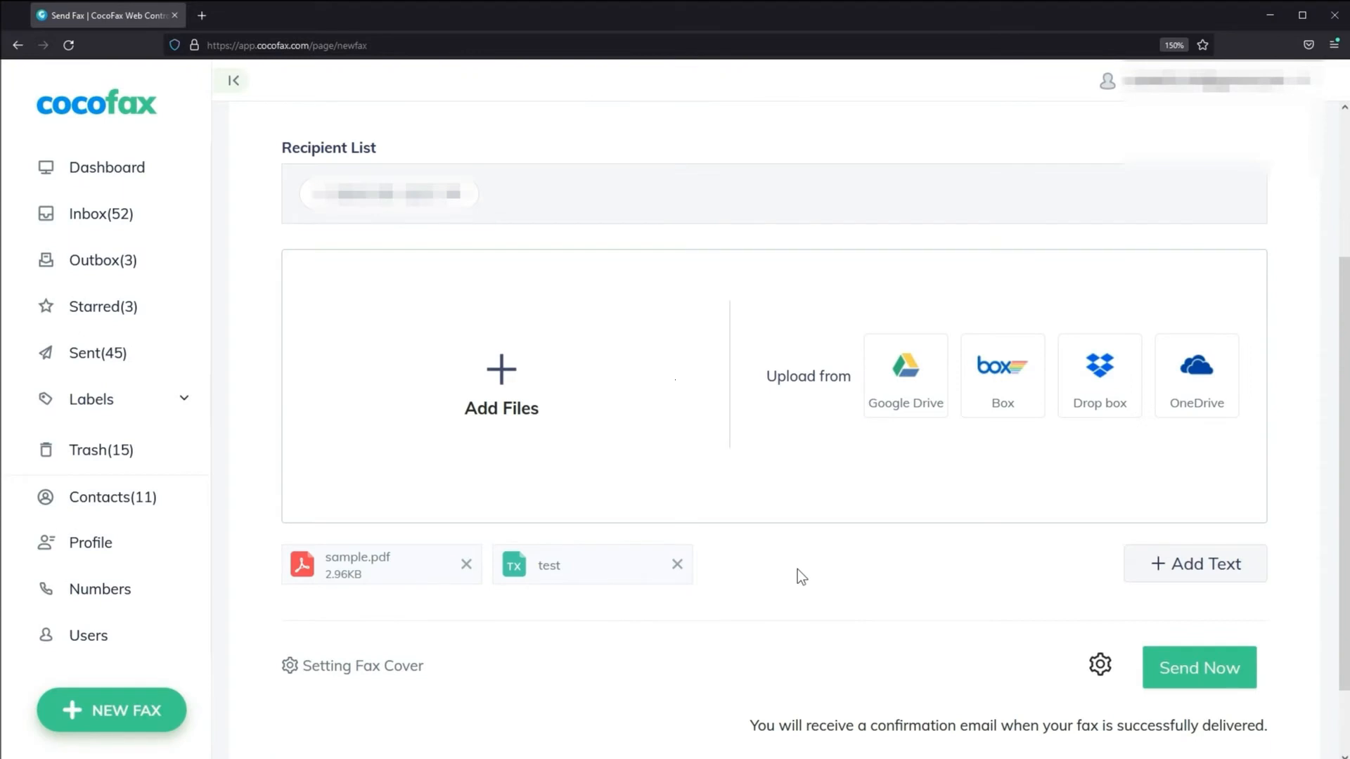
{"action": "mouse_move", "coordinate": [987, 681]}
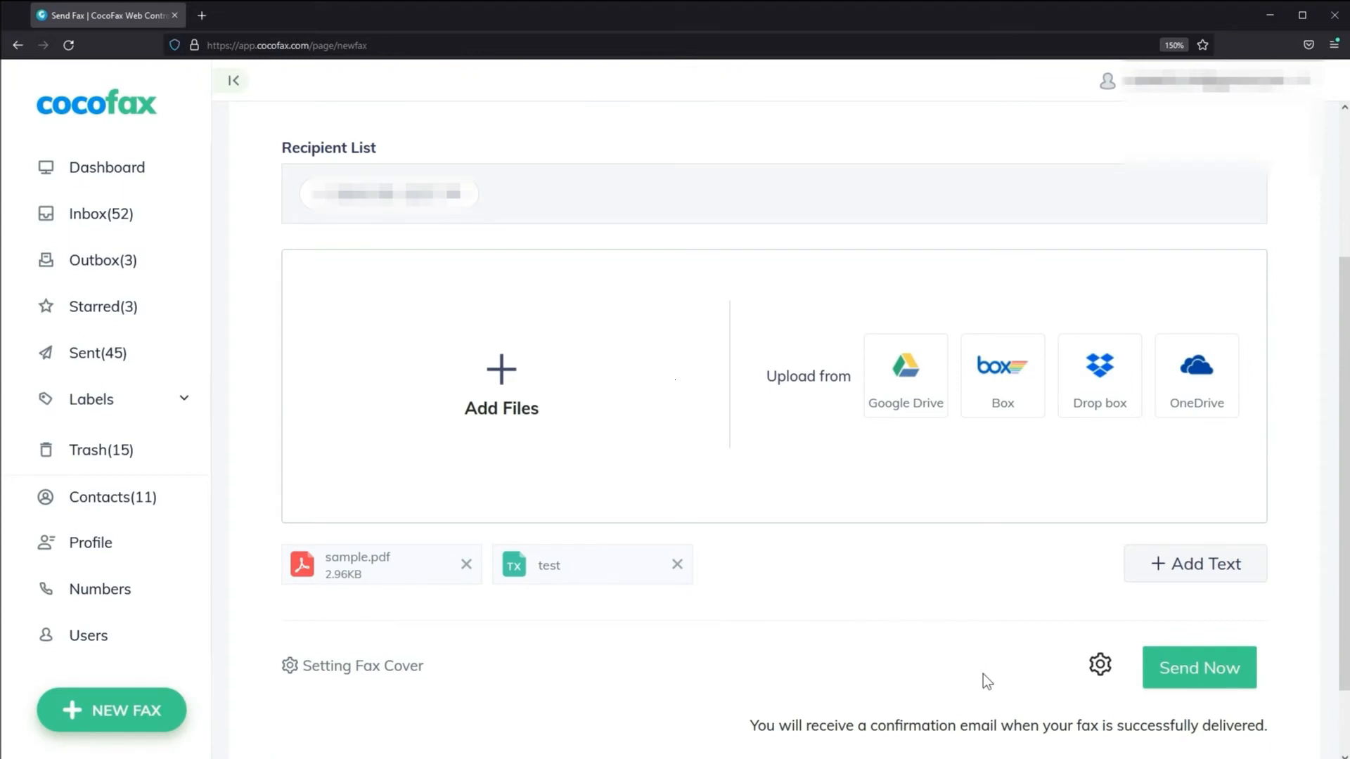
Step: Send the fax, check its status, review a sent fax's actions, then go to Inbox
{"action": "left_click", "coordinate": [1198, 667]}
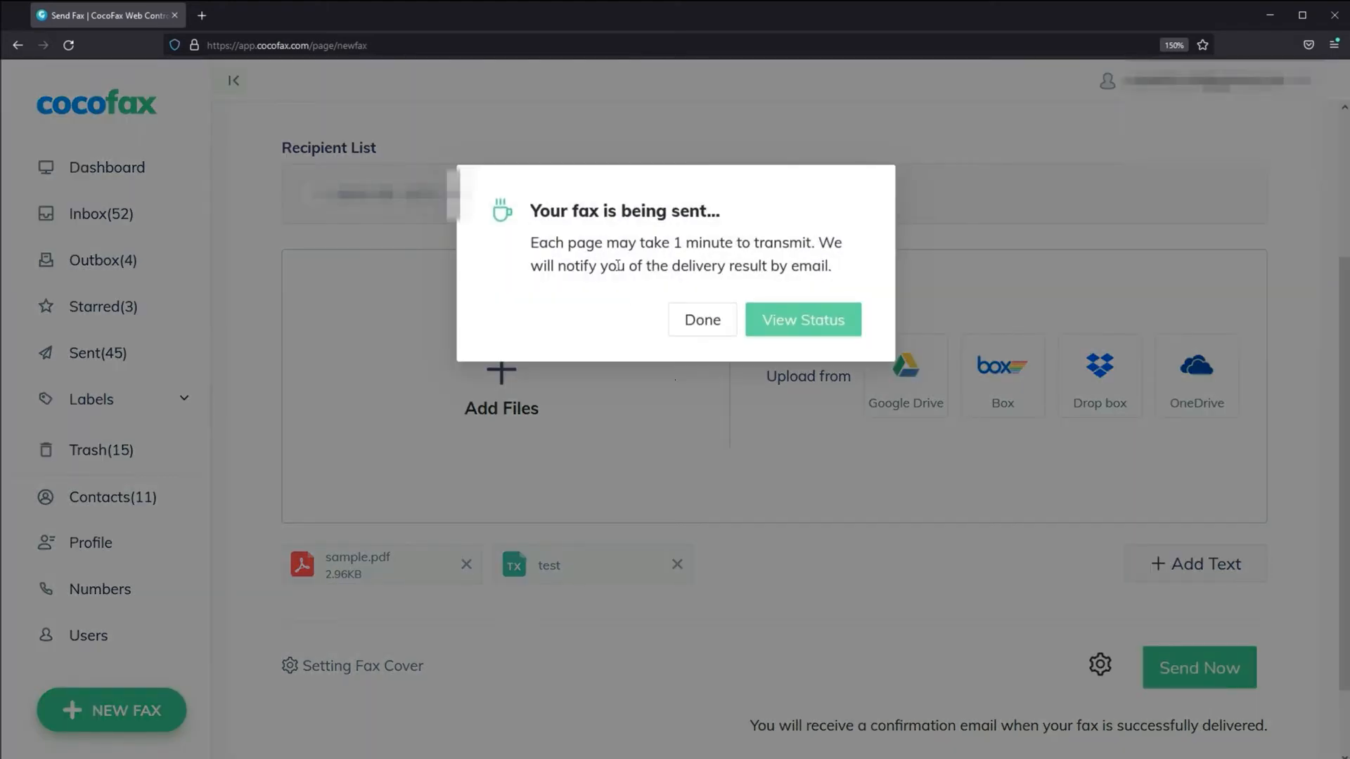
{"action": "mouse_move", "coordinate": [808, 341]}
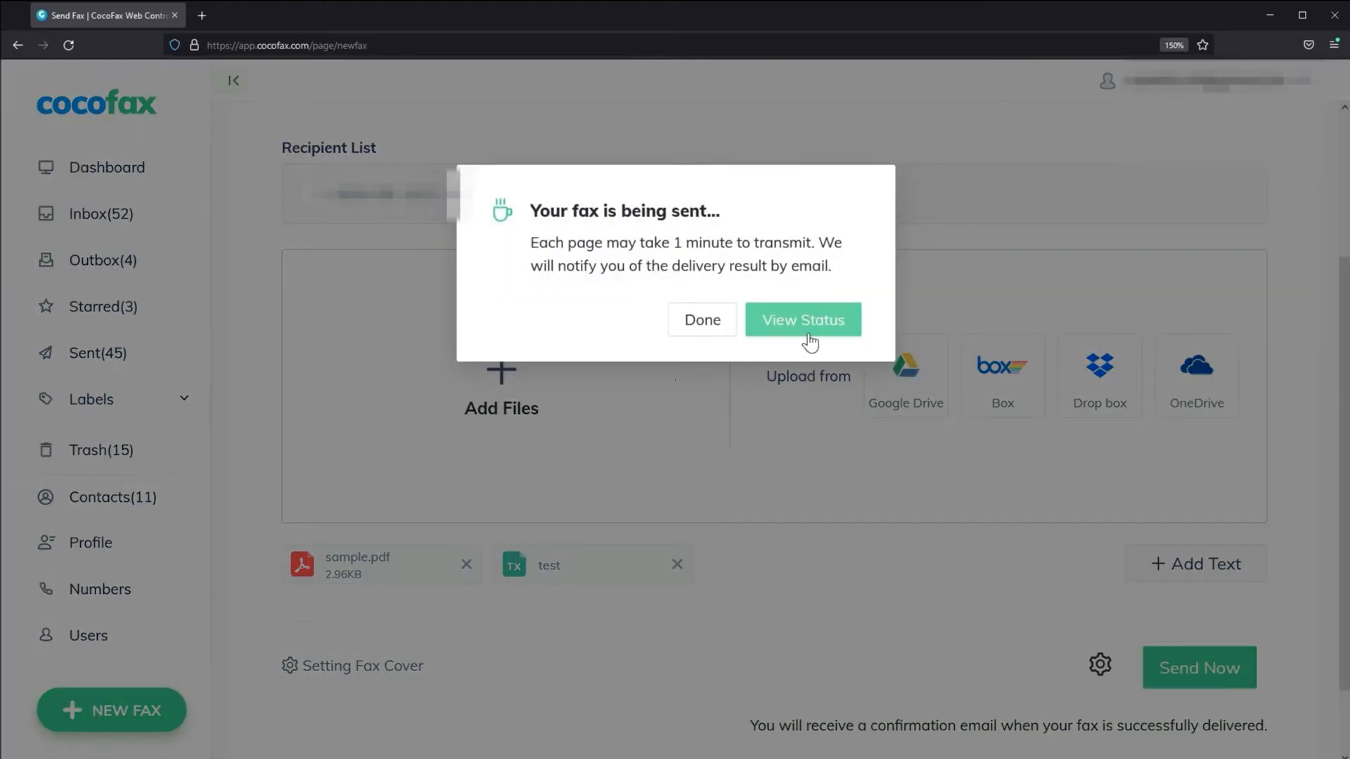
{"action": "left_click", "coordinate": [801, 319]}
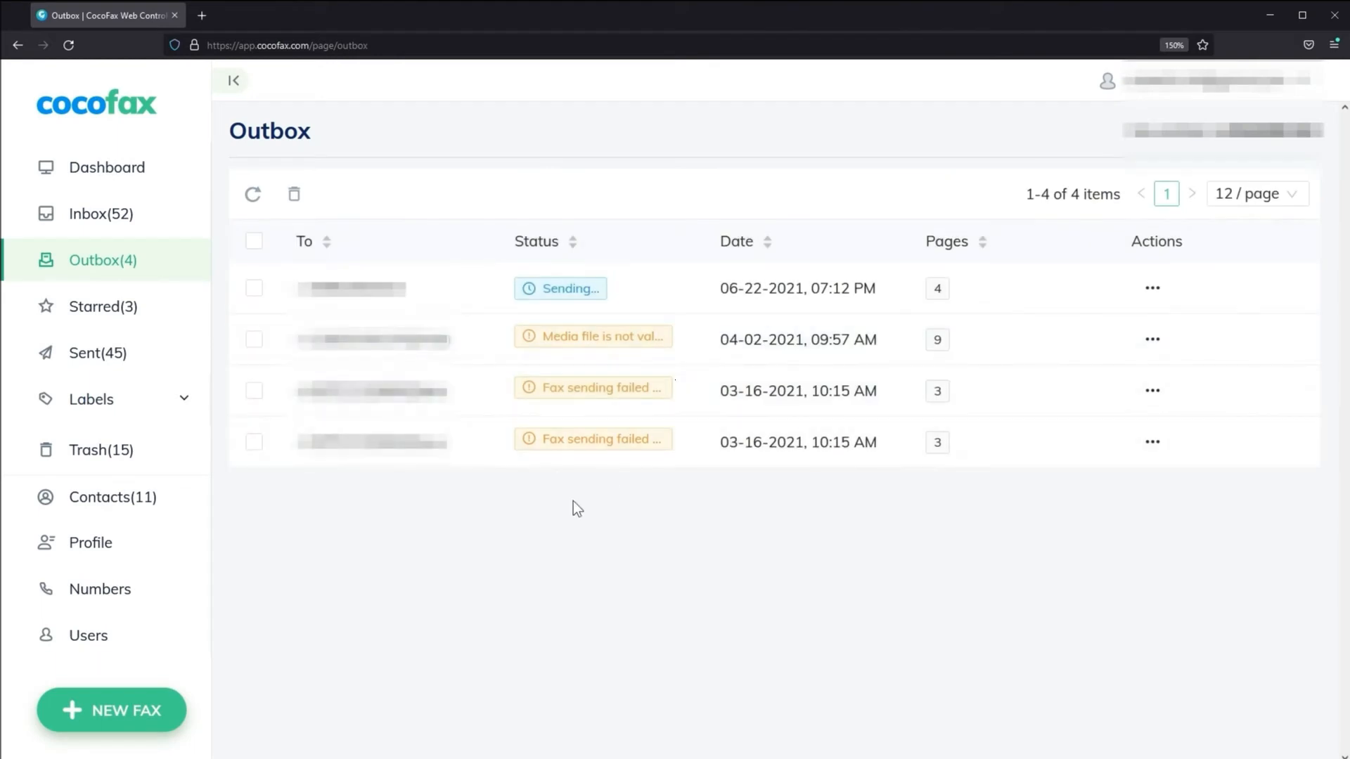
{"action": "left_click", "coordinate": [98, 352]}
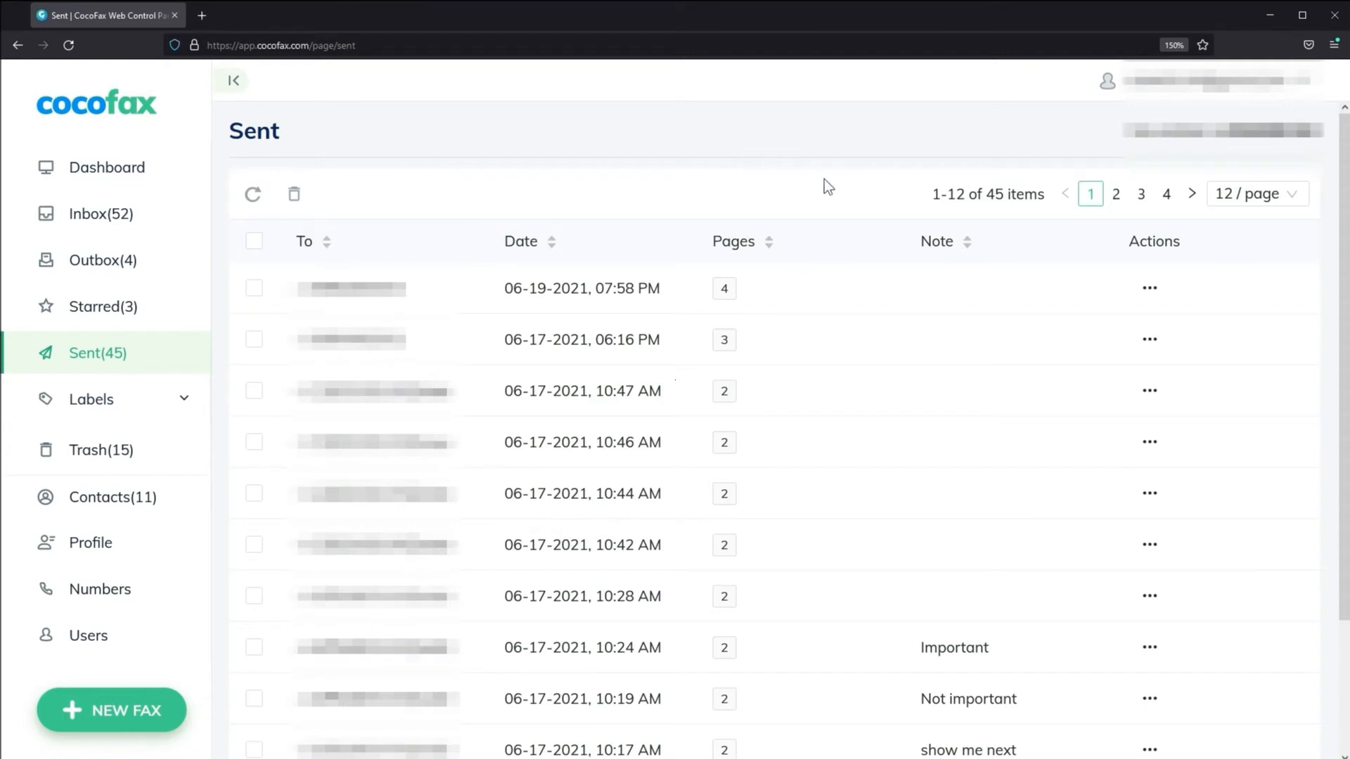
{"action": "mouse_move", "coordinate": [813, 206]}
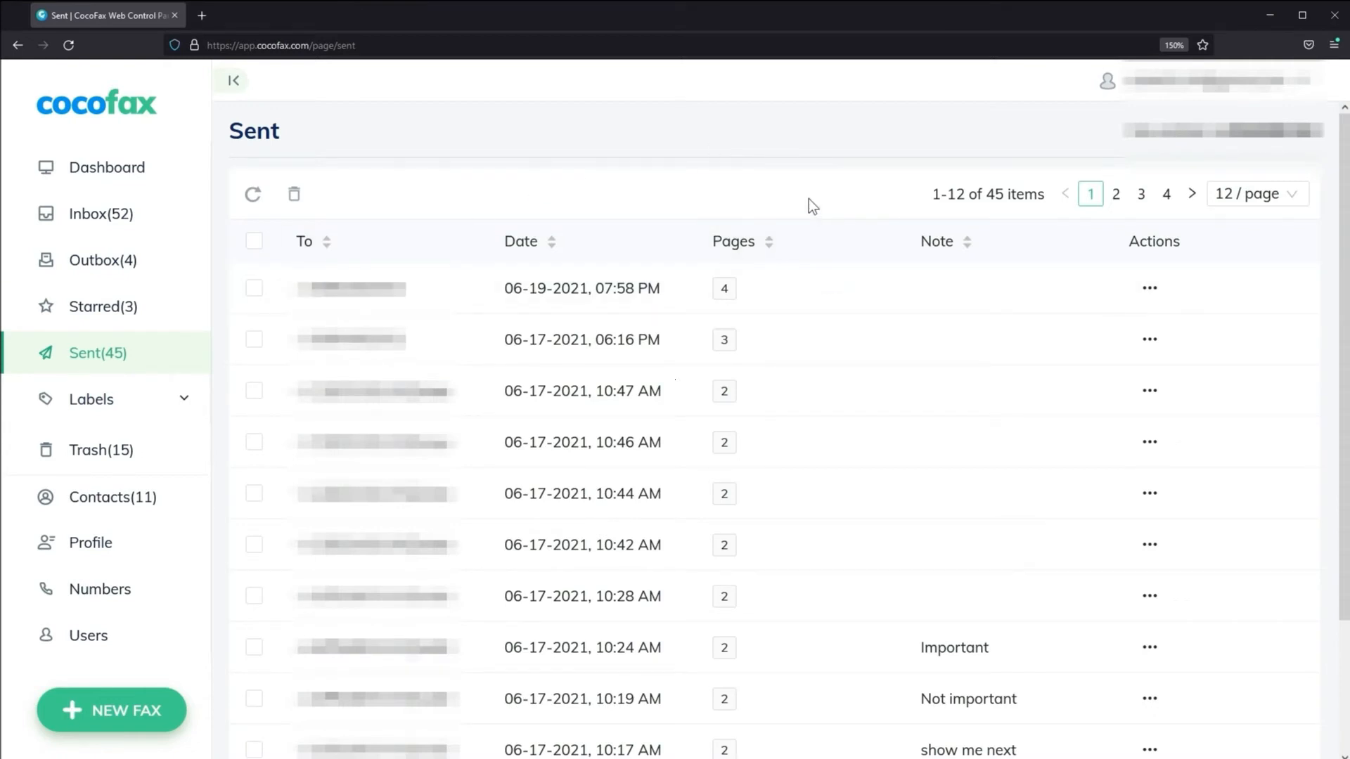
{"action": "mouse_move", "coordinate": [1012, 243]}
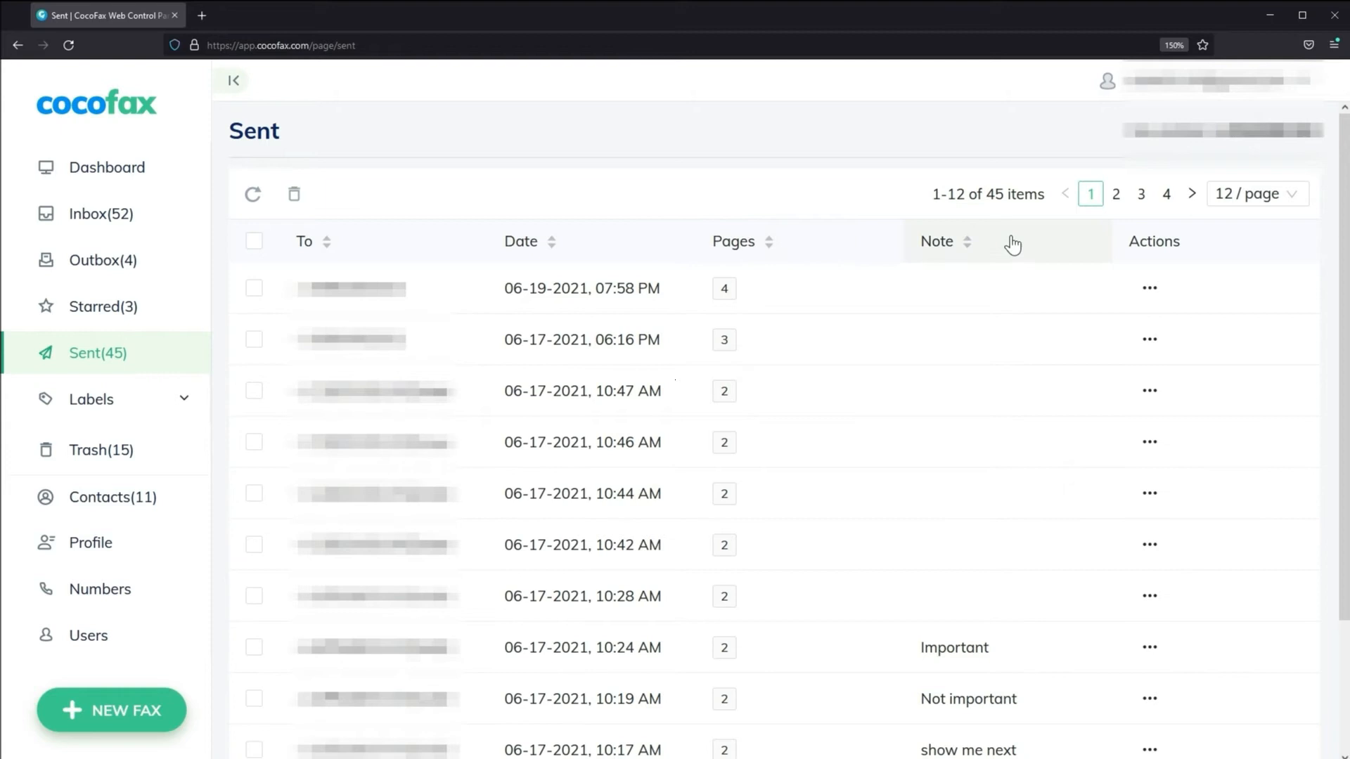
{"action": "left_click", "coordinate": [1148, 287]}
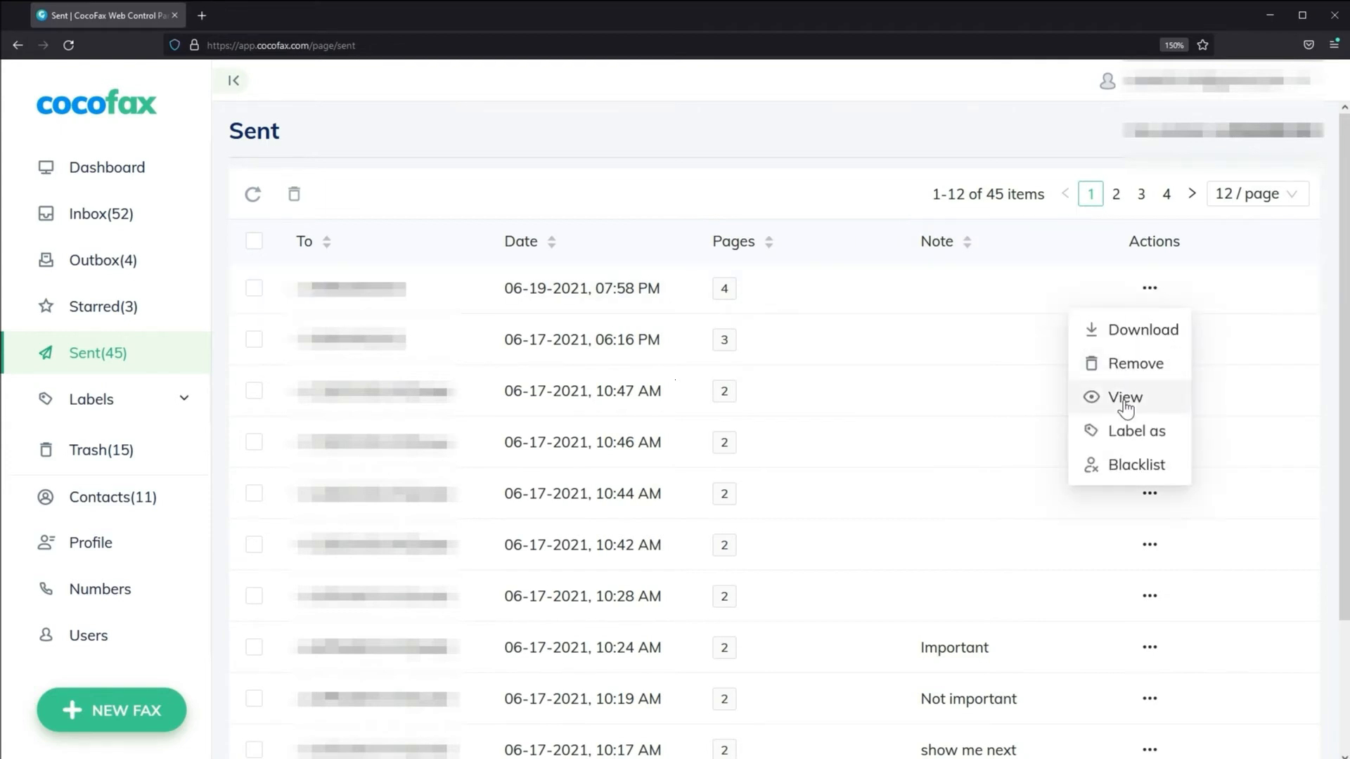
{"action": "left_click", "coordinate": [100, 213]}
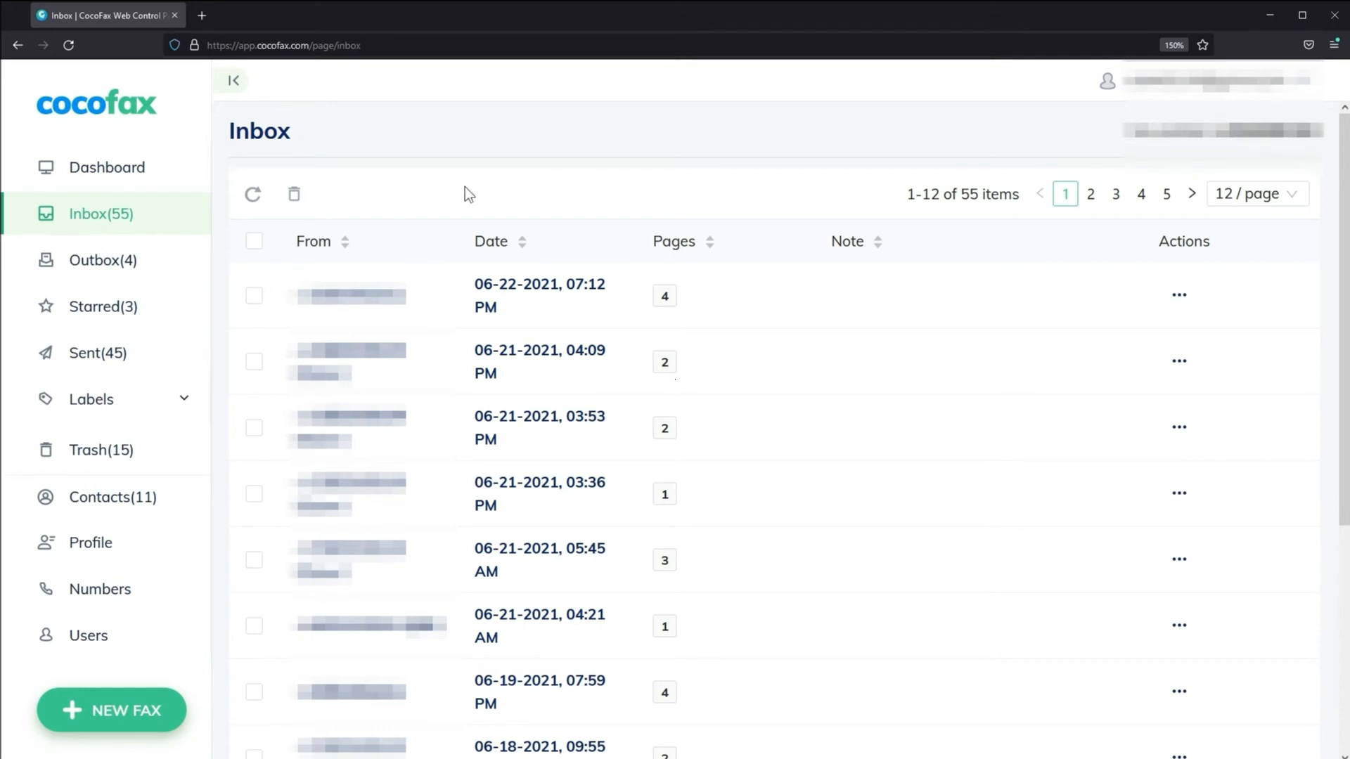
{"action": "mouse_move", "coordinate": [725, 196]}
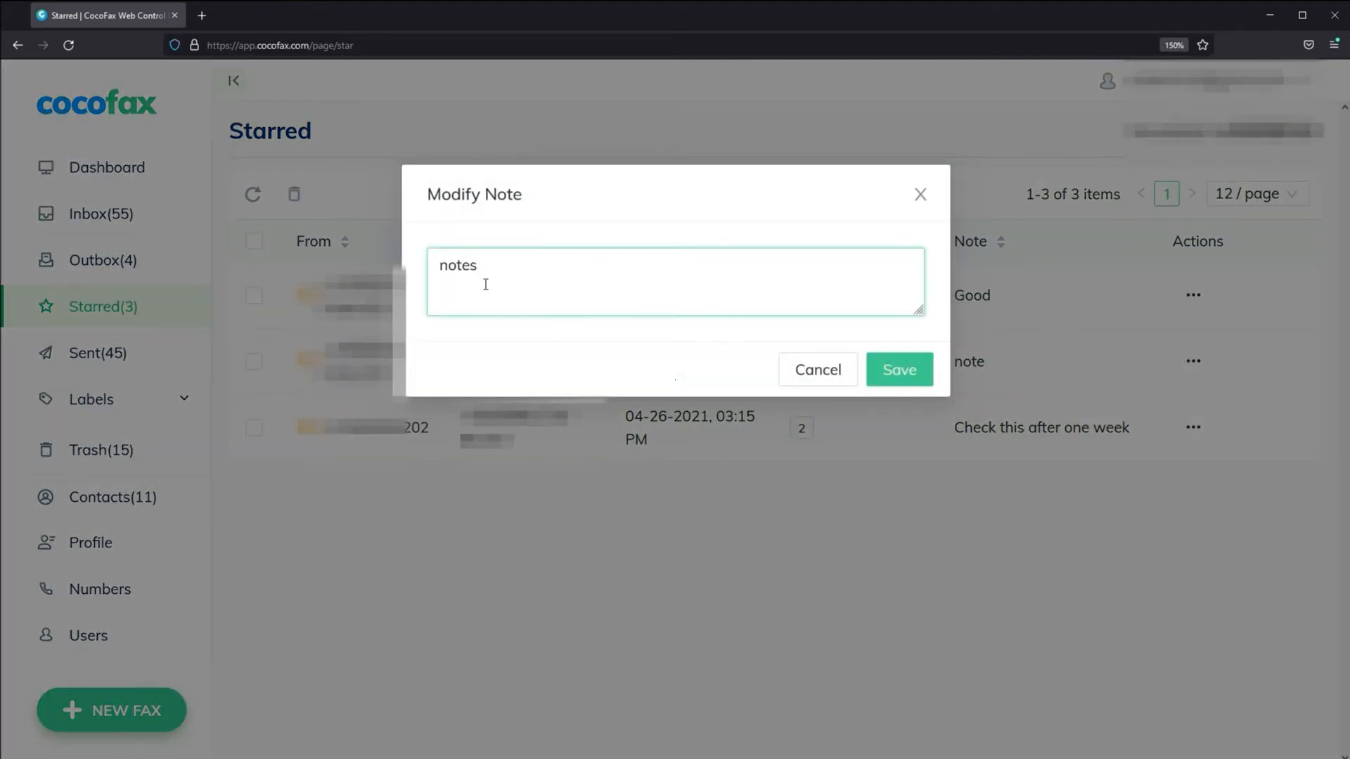
Step: Save the second starred fax's modified note as 'notes'
{"action": "left_click", "coordinate": [898, 369]}
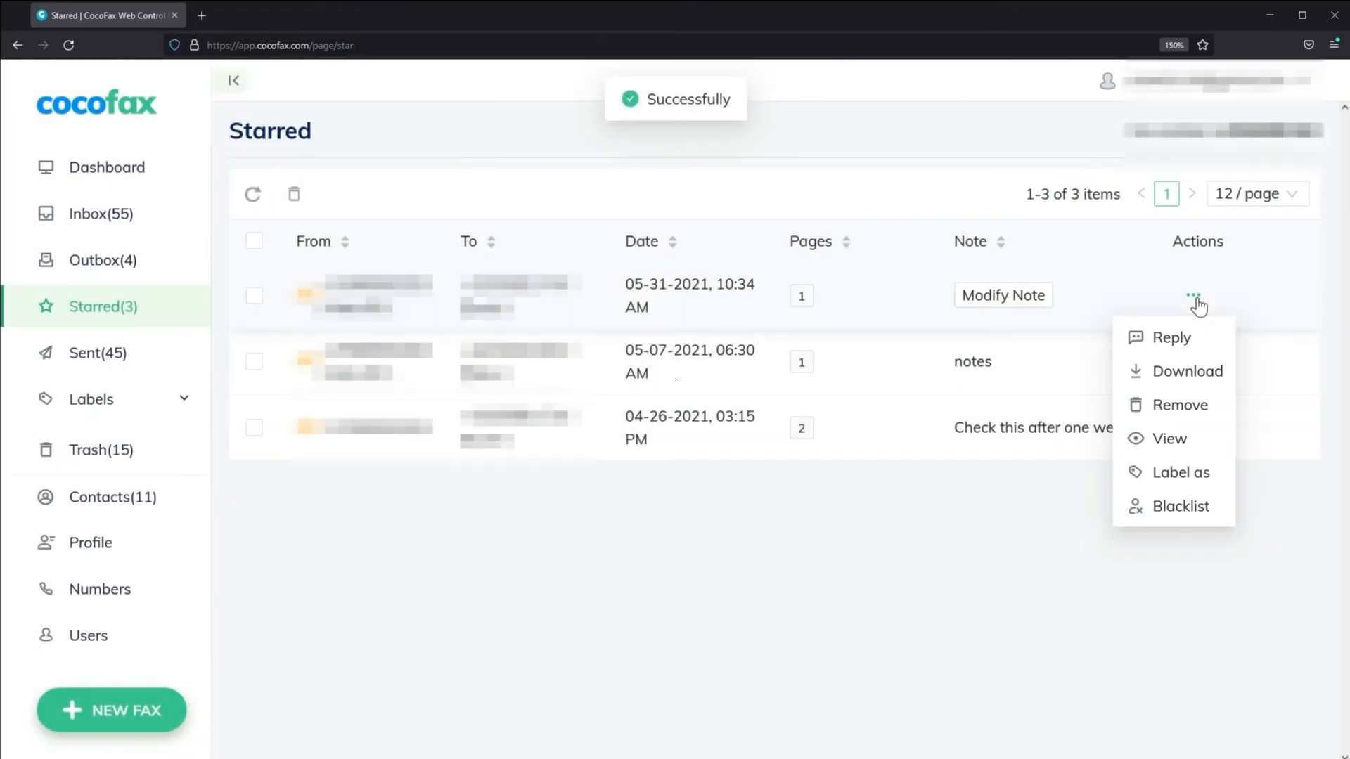
Step: Label the starred fax with the Faxes label and confirm
{"action": "left_click", "coordinate": [91, 399]}
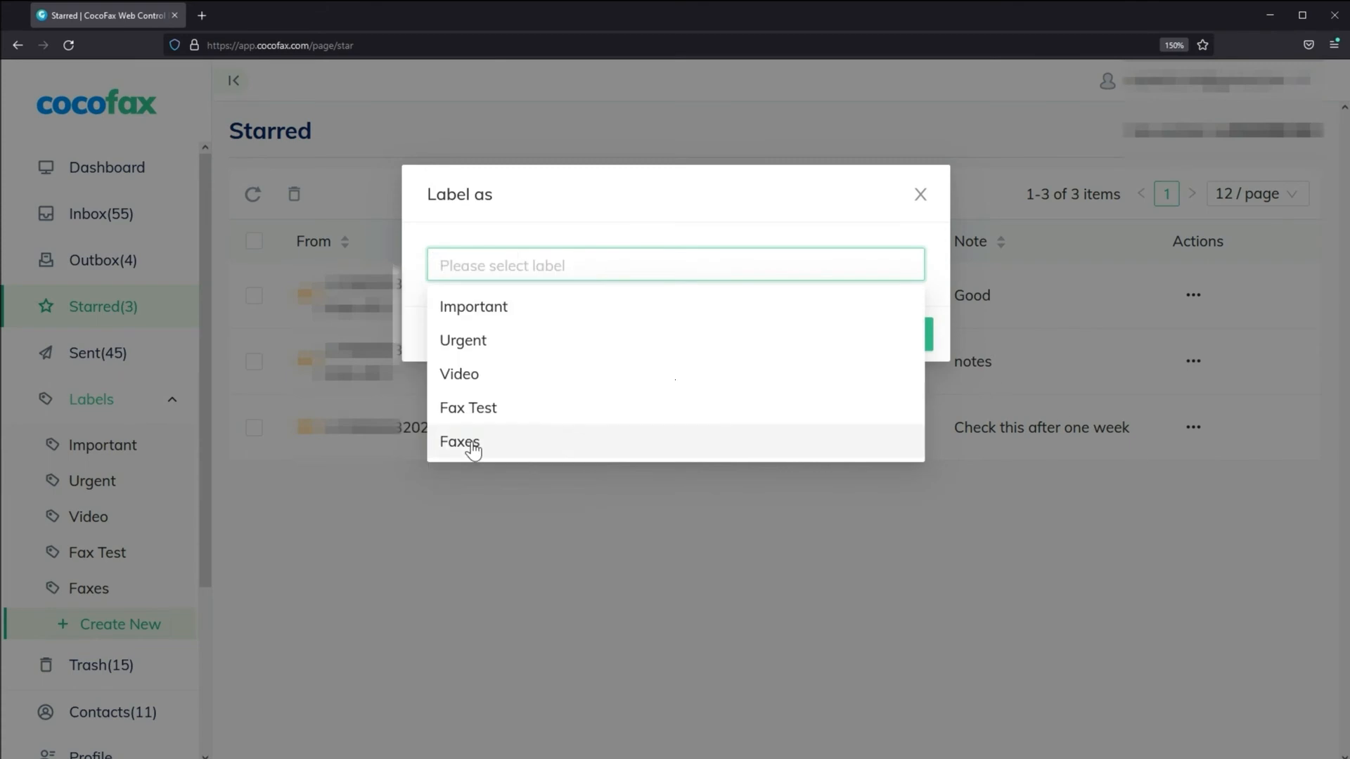
{"action": "left_click", "coordinate": [459, 442]}
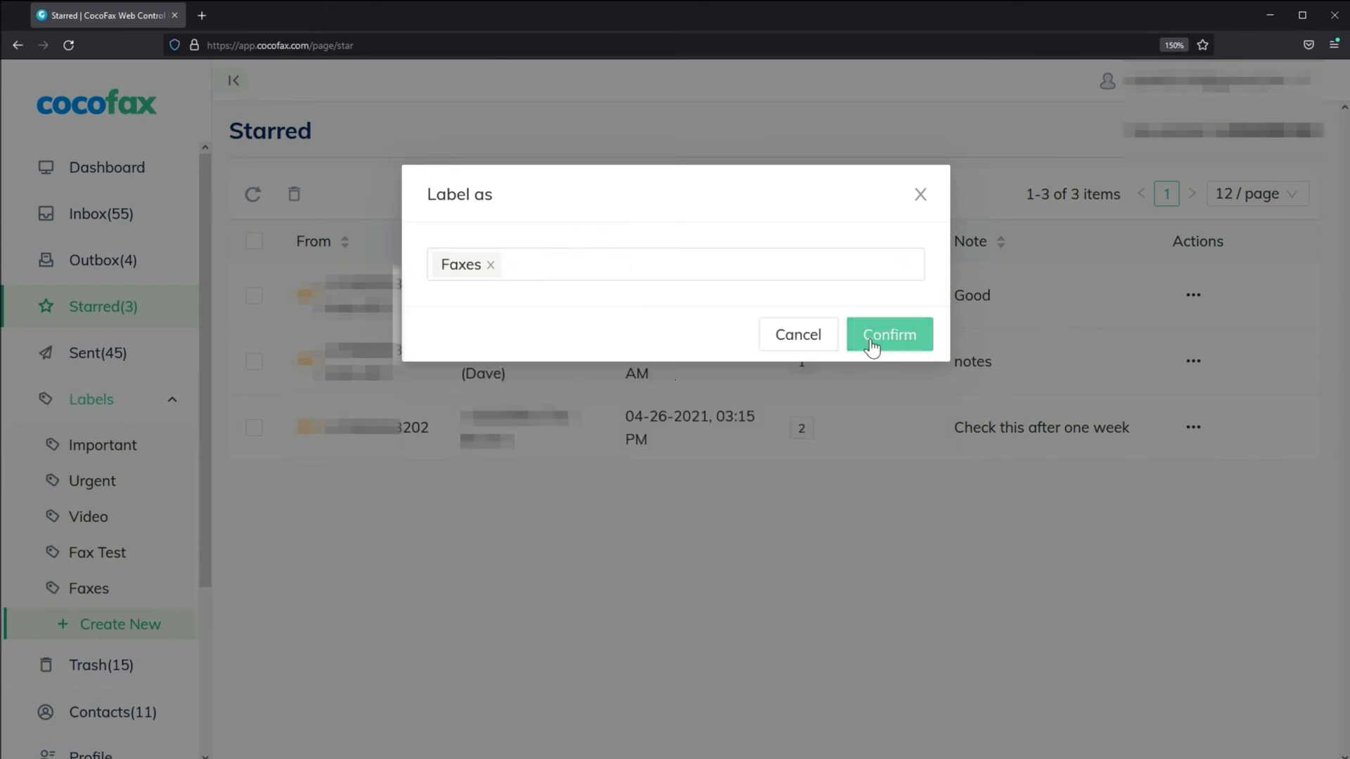
{"action": "left_click", "coordinate": [112, 497]}
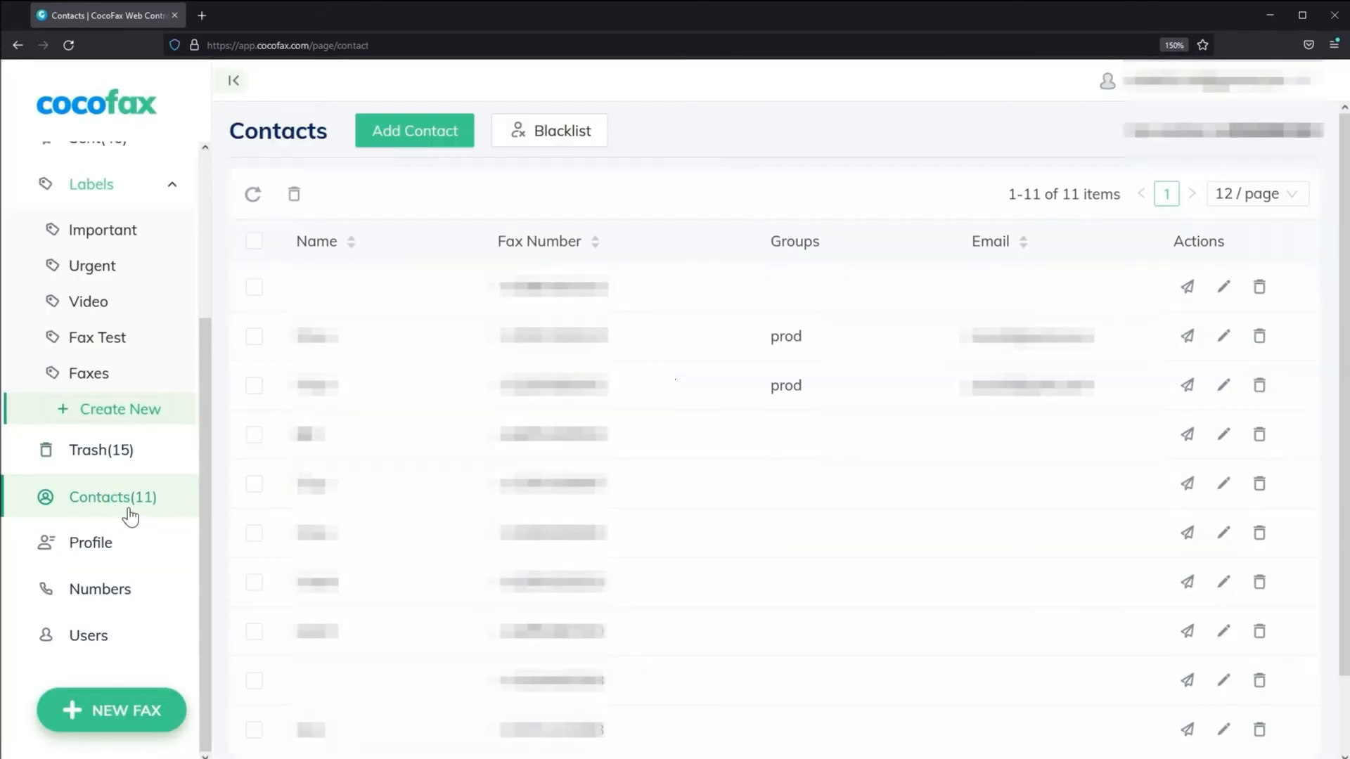
{"action": "mouse_move", "coordinate": [703, 283]}
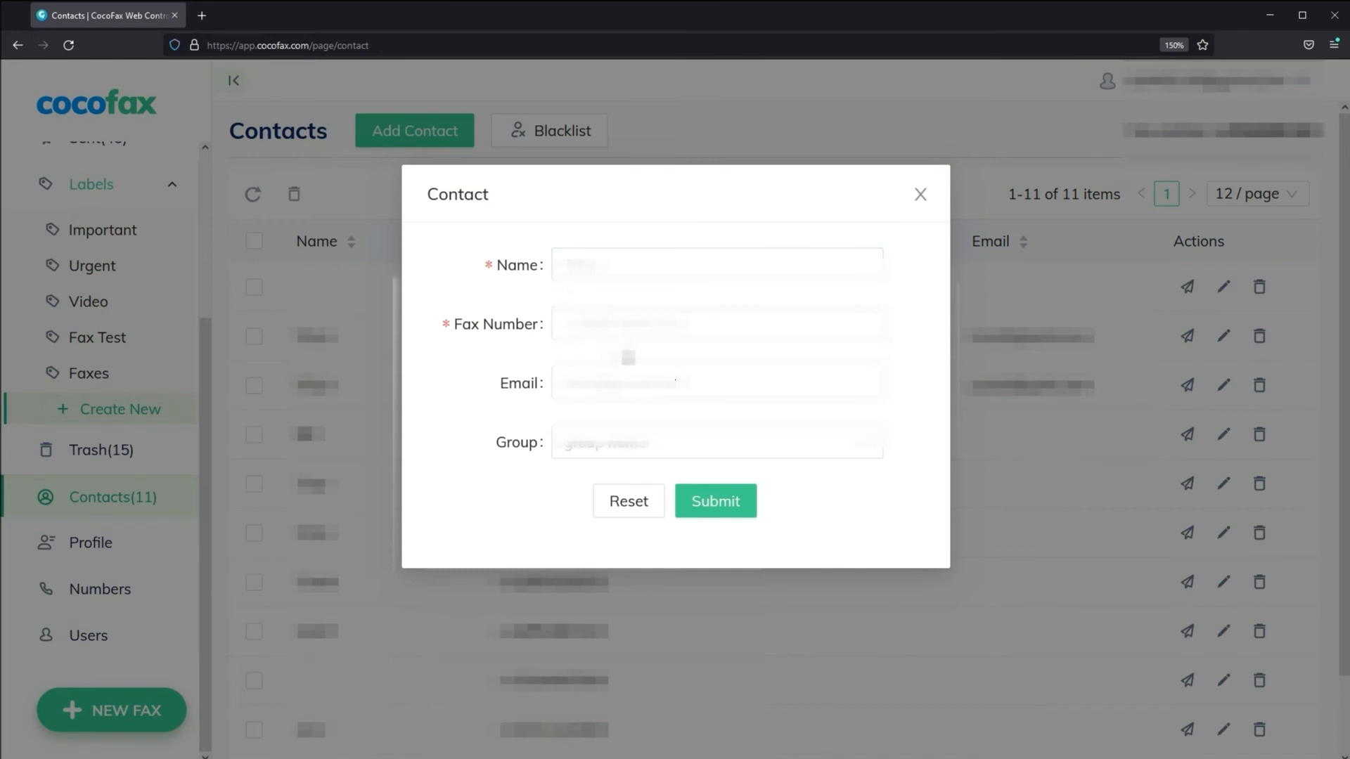
Step: Submit an edited contact, then view the profile's Billing and Connected App tabs
{"action": "left_click", "coordinate": [717, 441]}
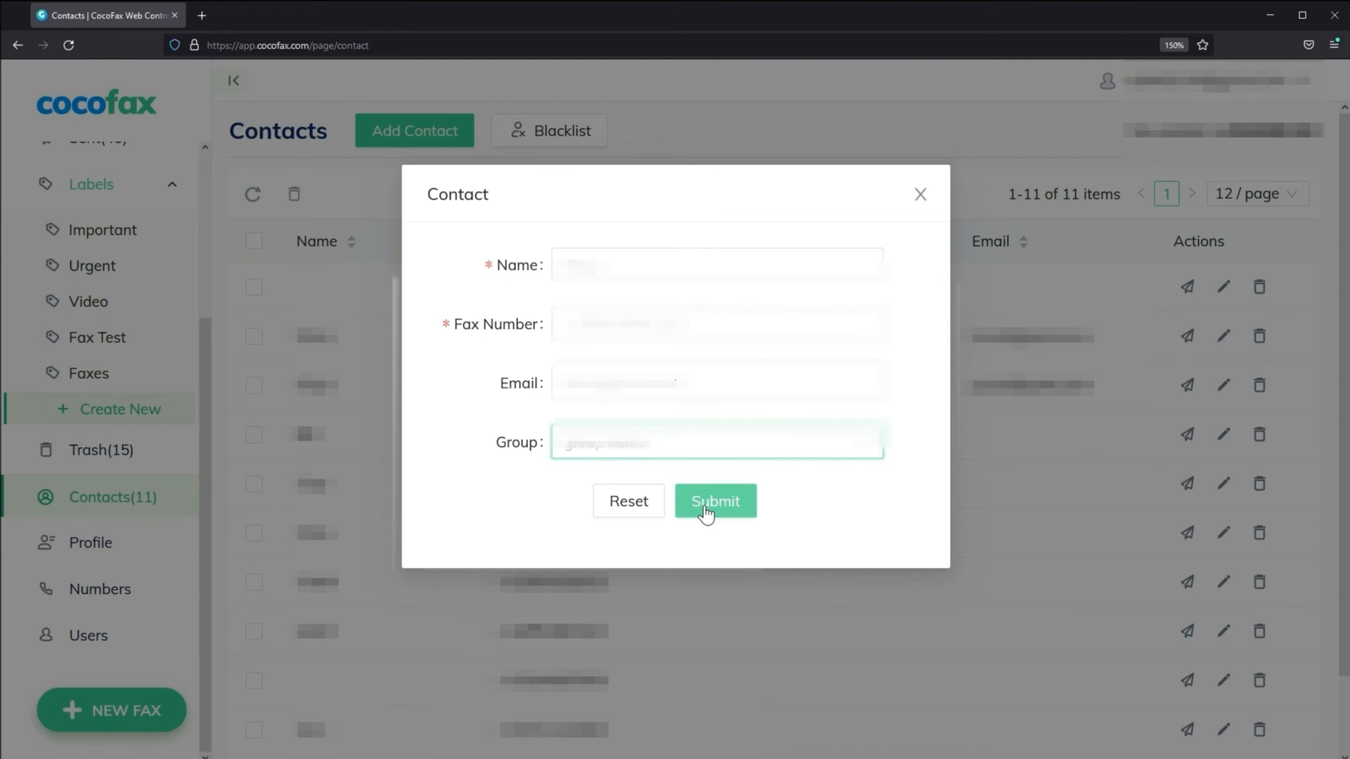
{"action": "left_click", "coordinate": [88, 542]}
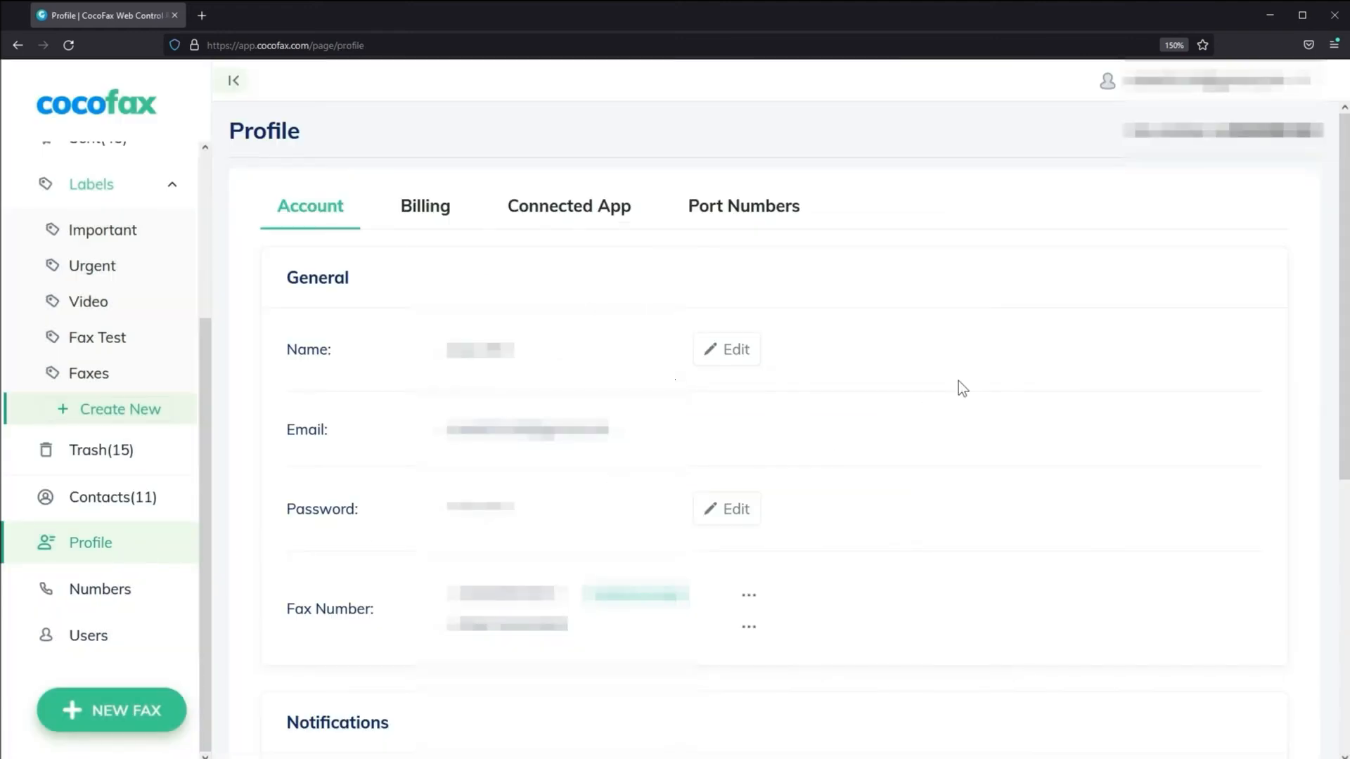
{"action": "left_click", "coordinate": [568, 206]}
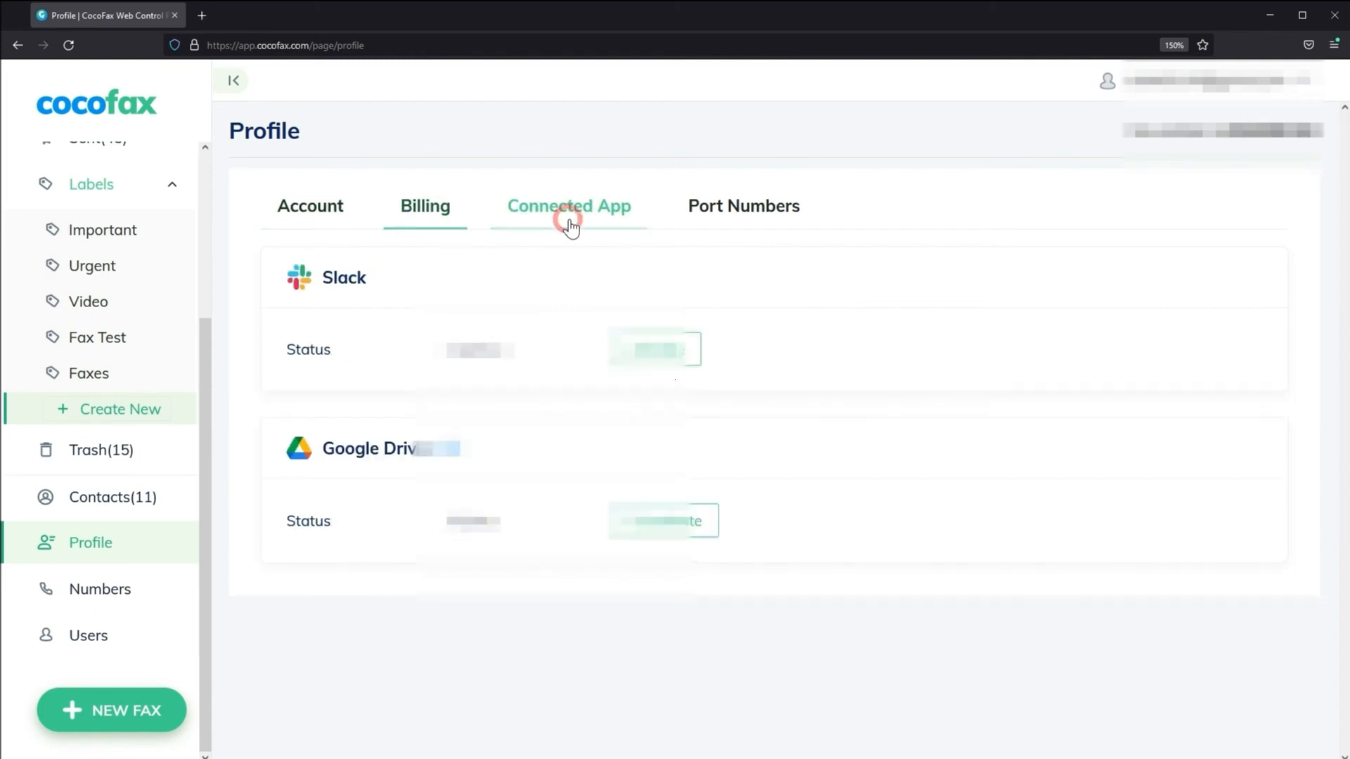
{"action": "left_click", "coordinate": [100, 589]}
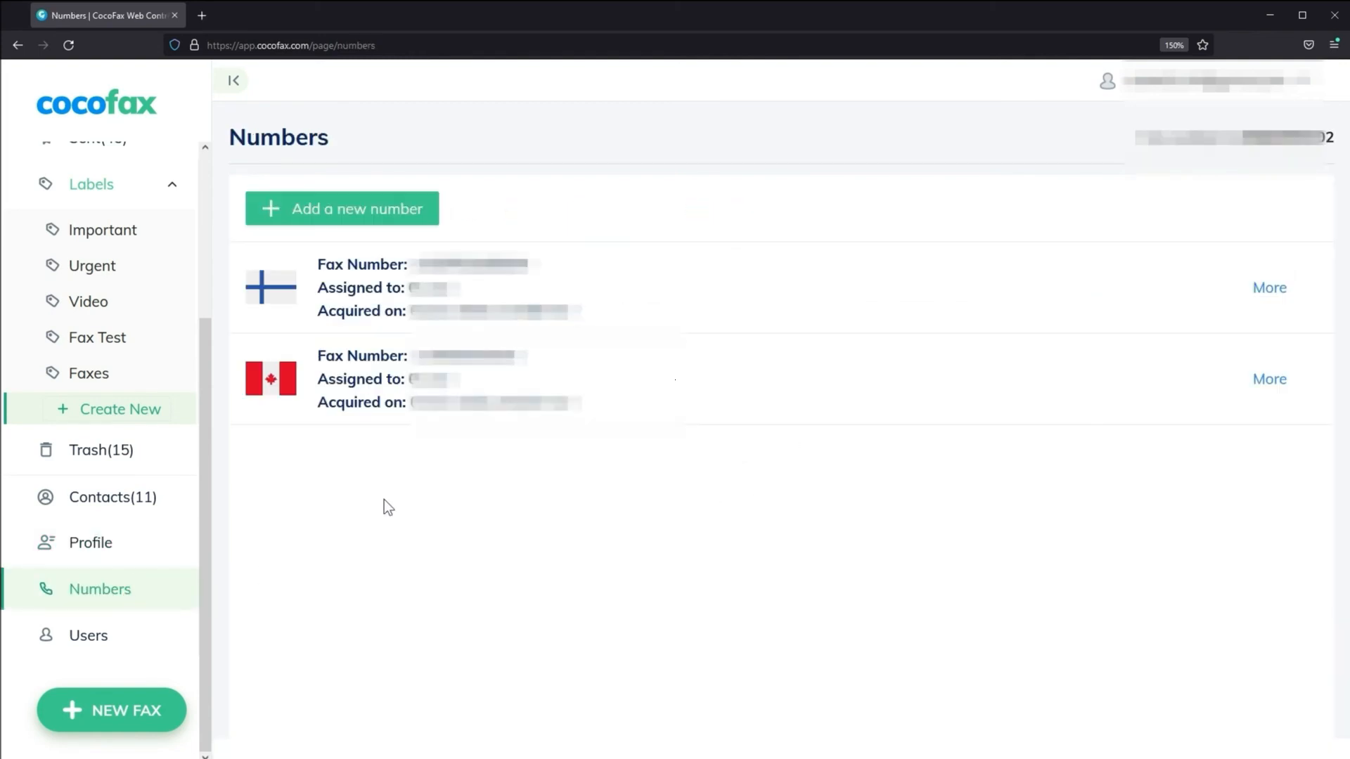
{"action": "mouse_move", "coordinate": [352, 223]}
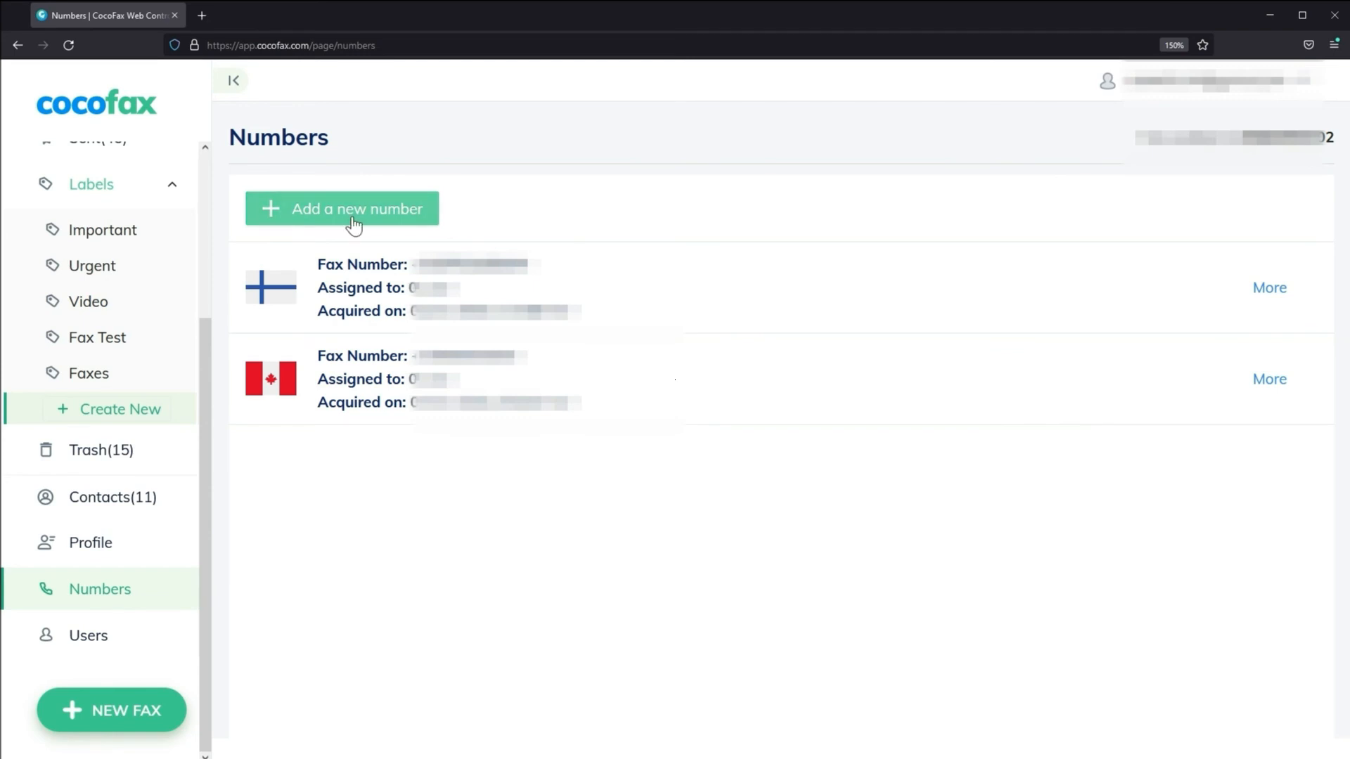
Step: Preview the Add Number dialog with US local fax number options, then close it
{"action": "left_click", "coordinate": [342, 208]}
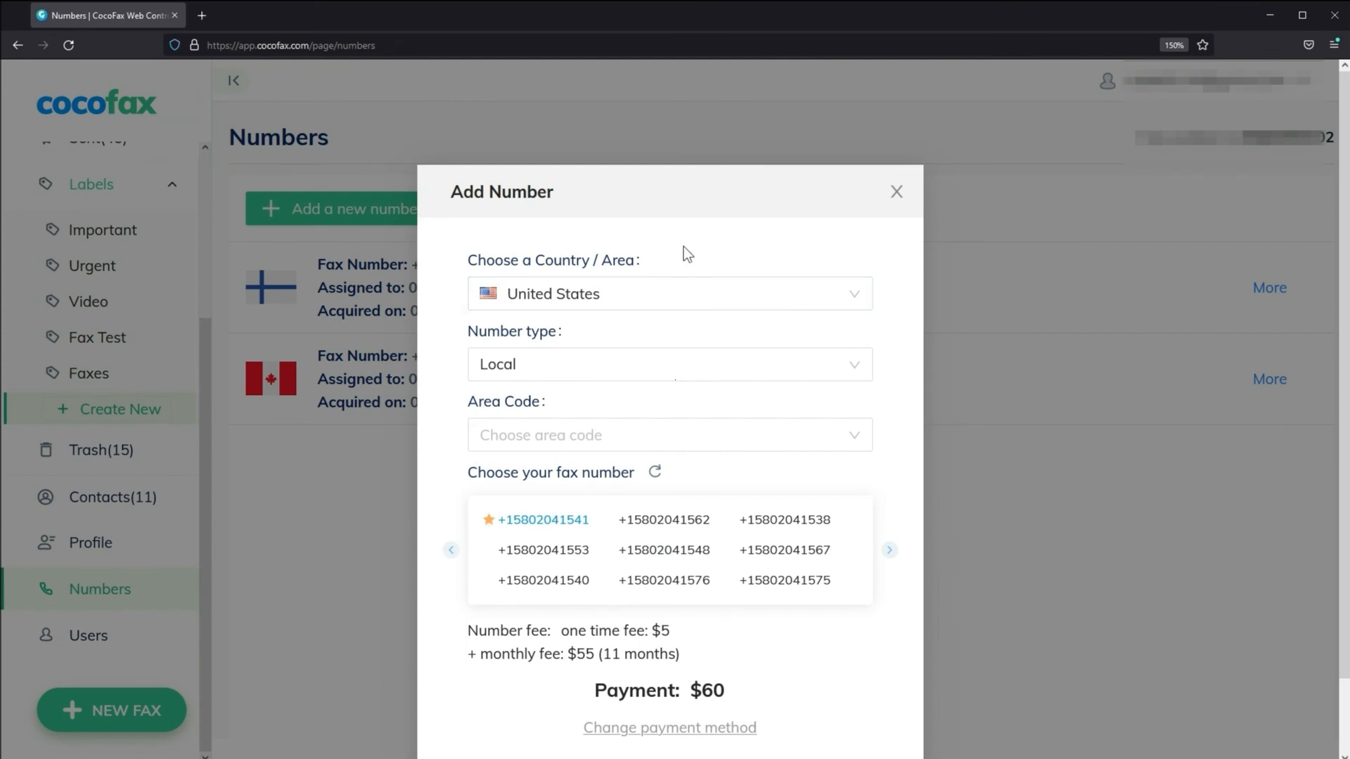
{"action": "left_click", "coordinate": [88, 635]}
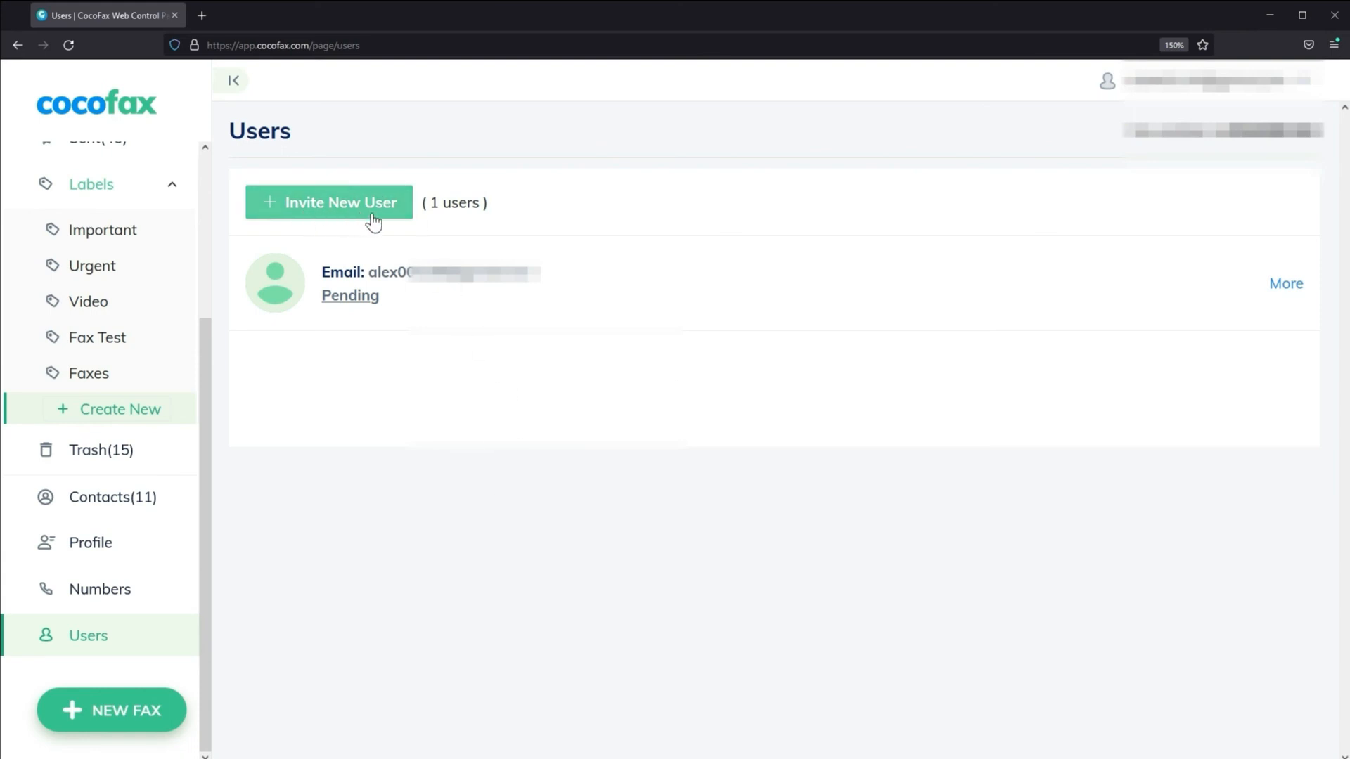
{"action": "mouse_move", "coordinate": [1285, 284]}
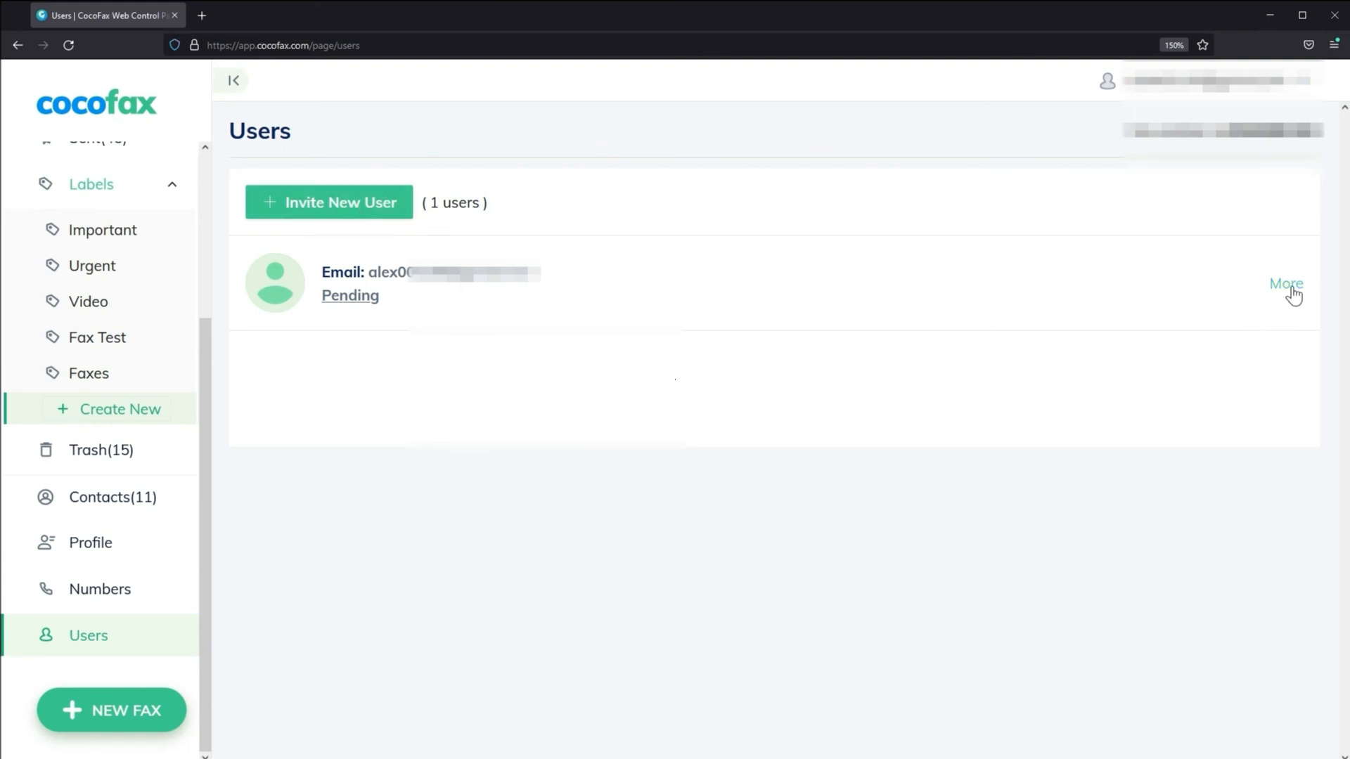
Step: Open the pending invited user's More menu showing Manage Numbers, Resend and Cancel Invitation
{"action": "left_click", "coordinate": [1285, 284]}
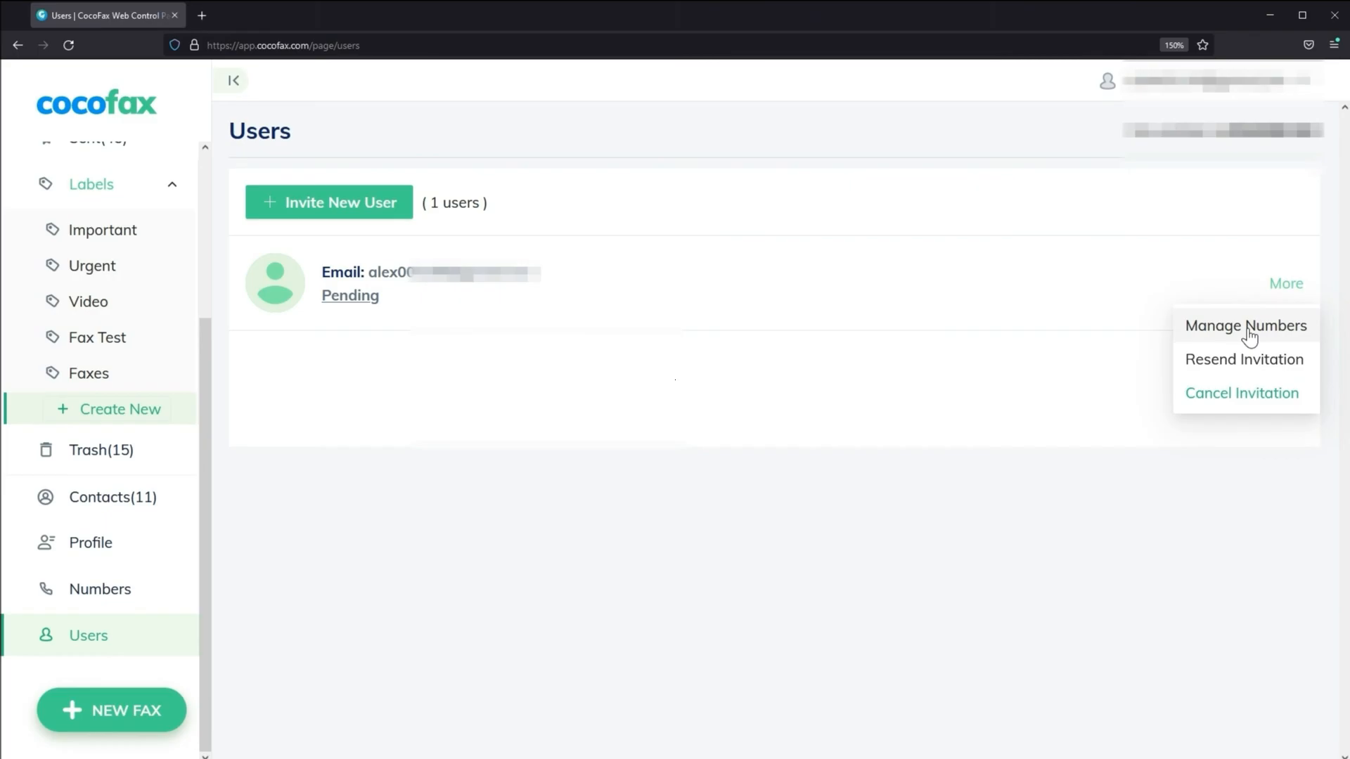